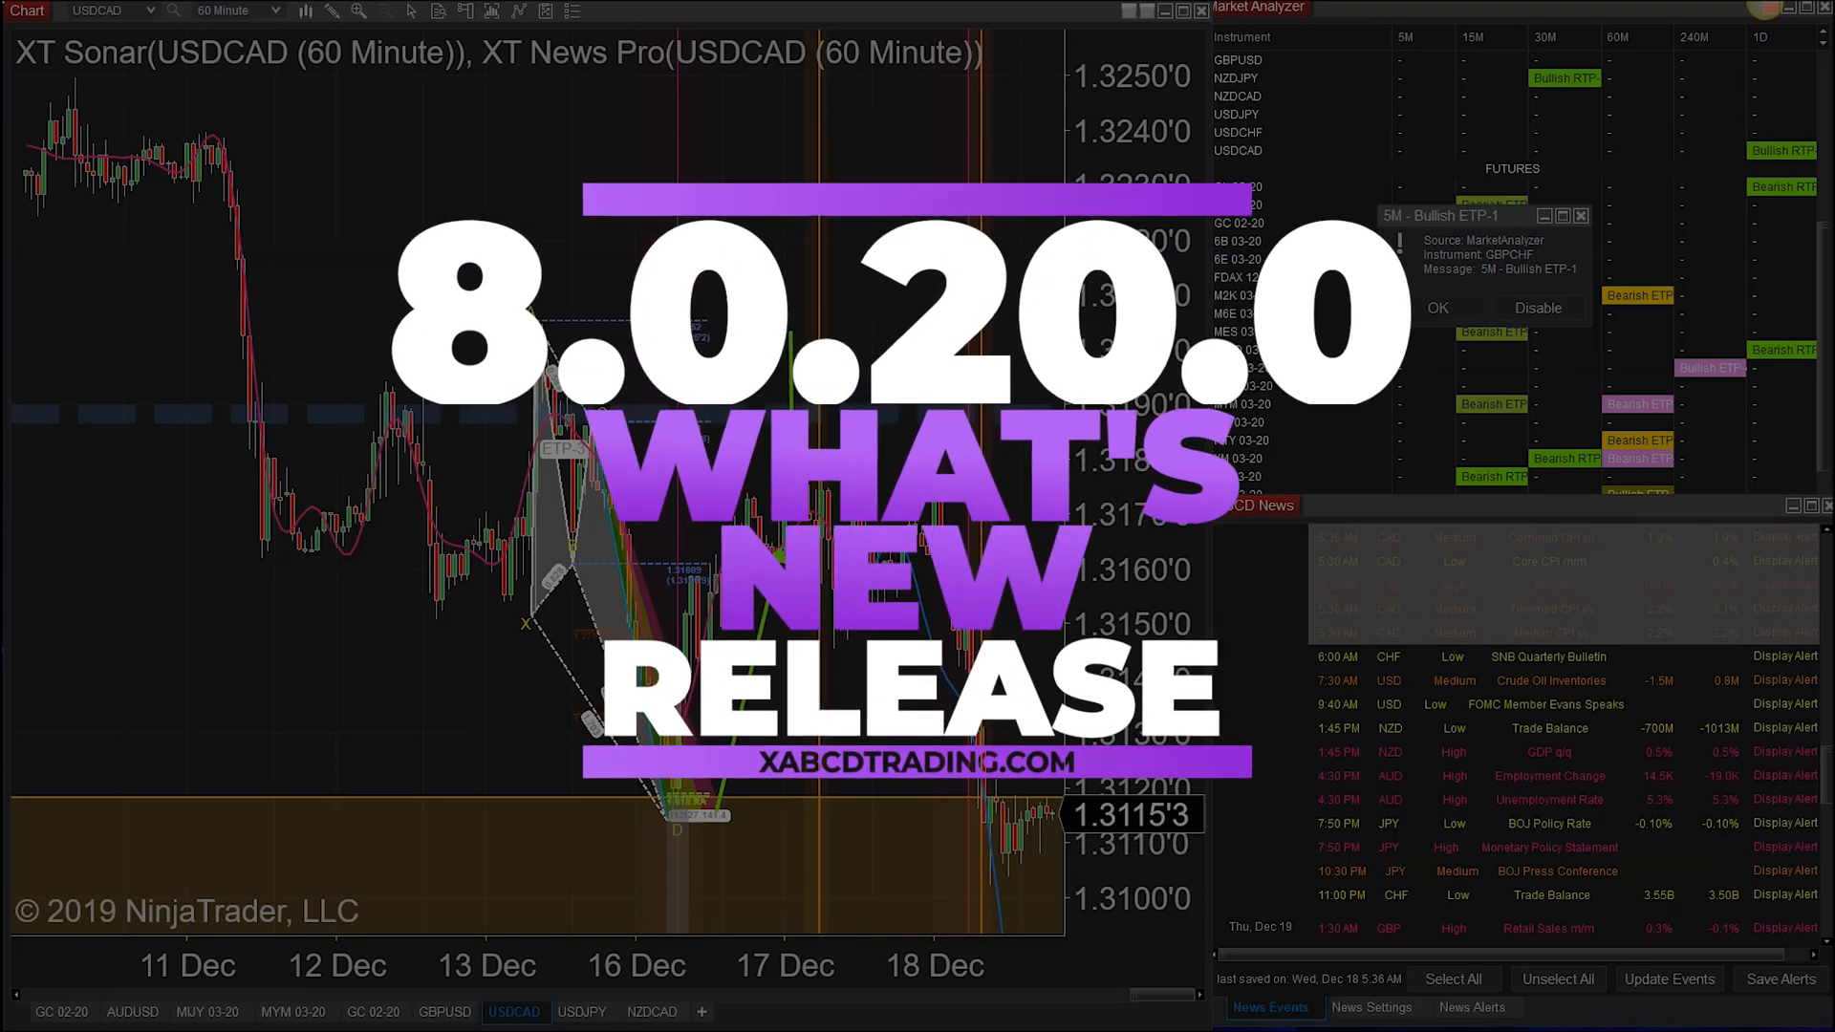
mouse_move(484, 577)
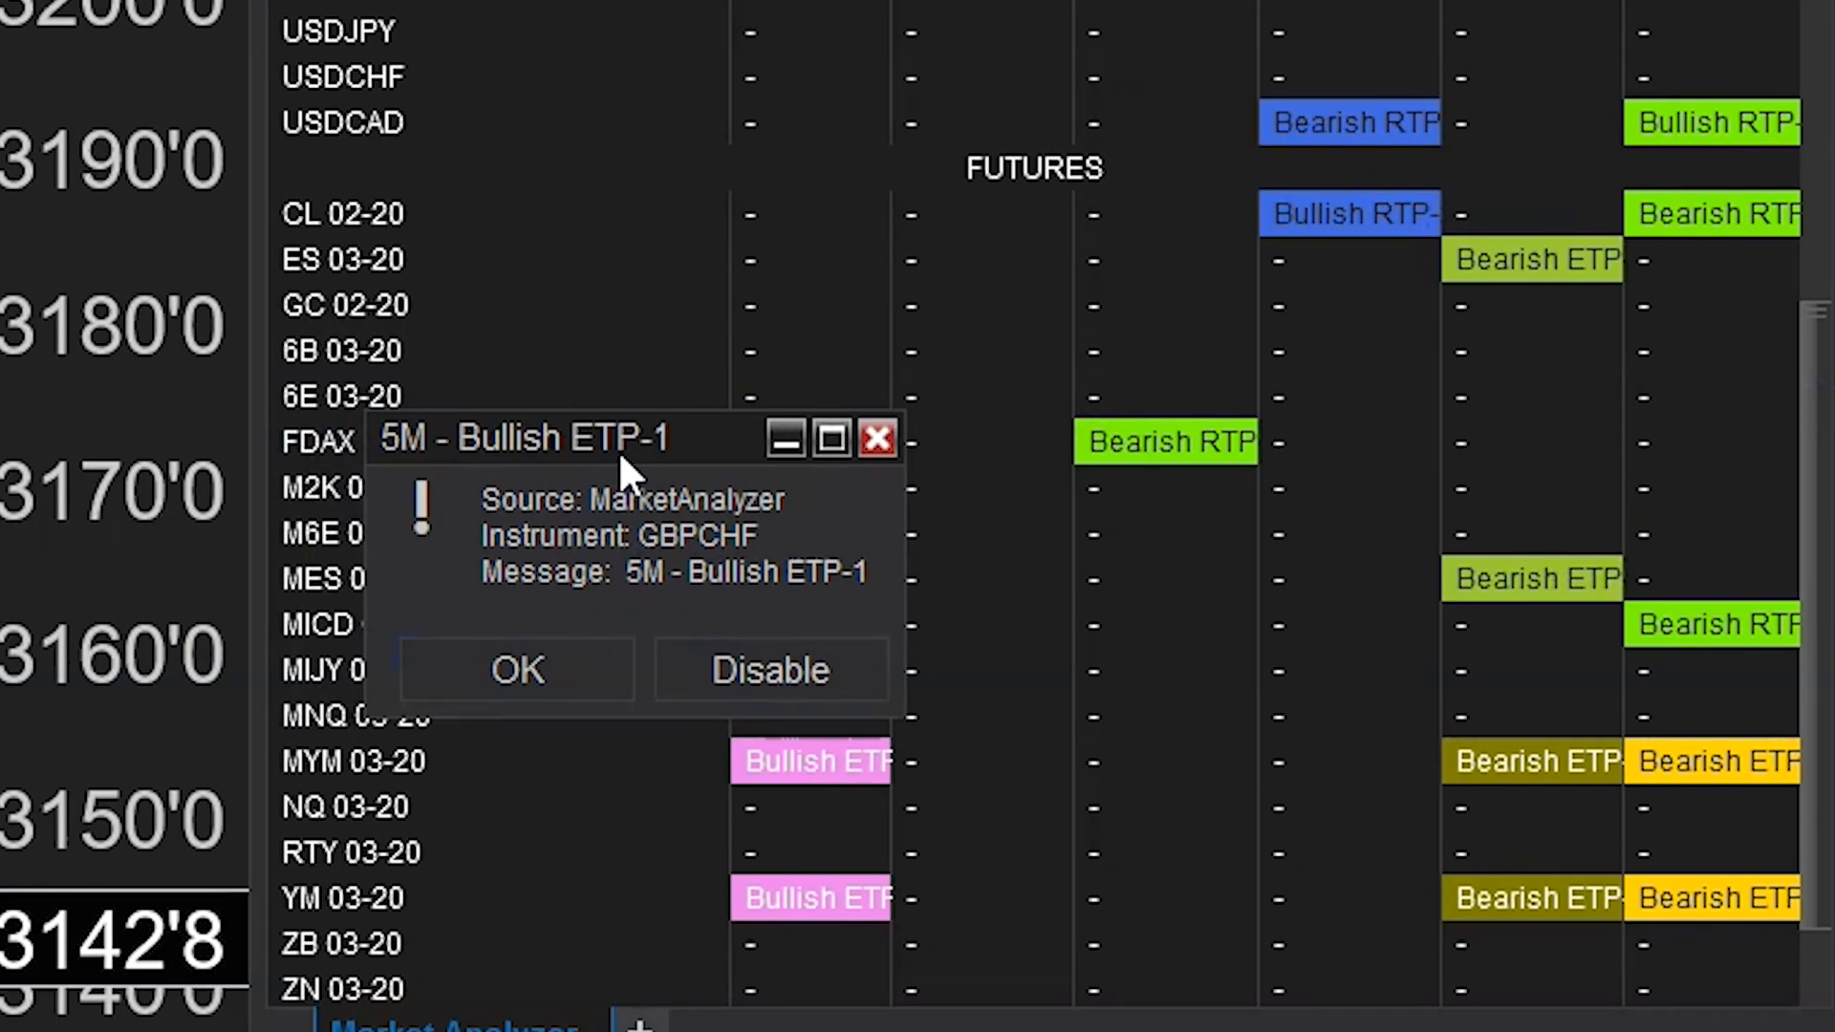
mouse_move(1442, 726)
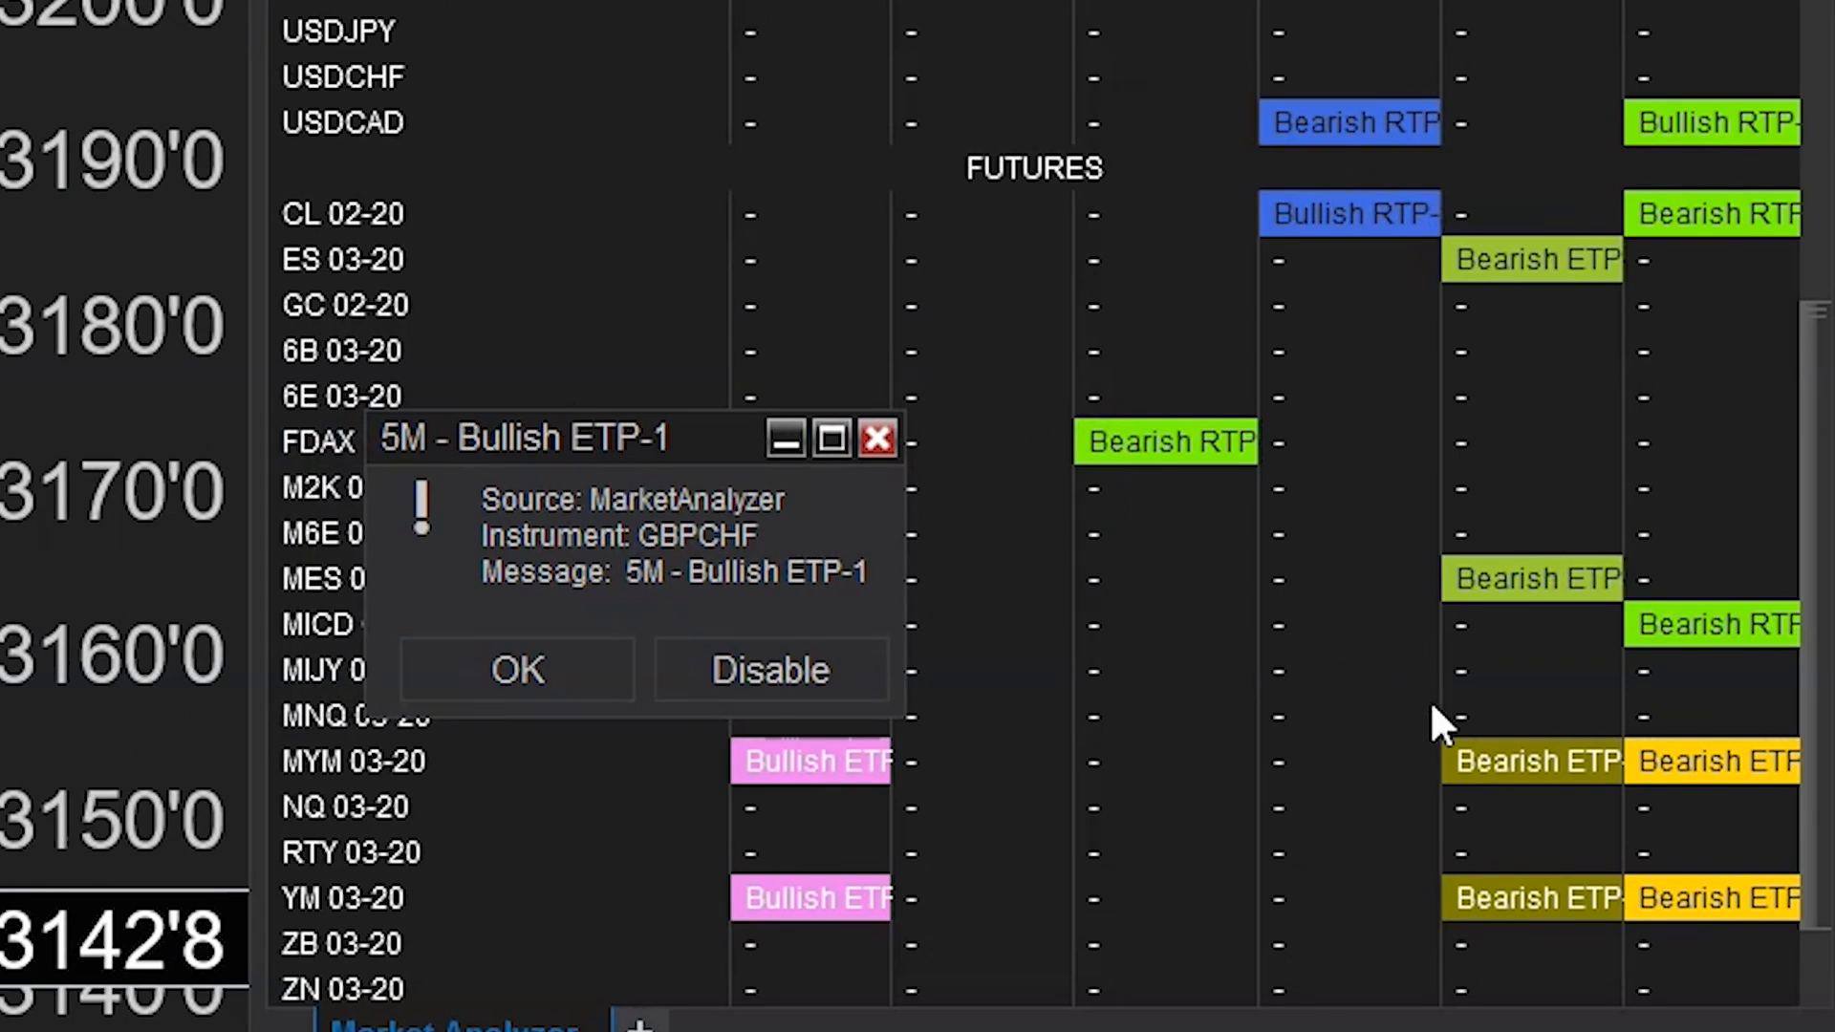
mouse_move(656, 678)
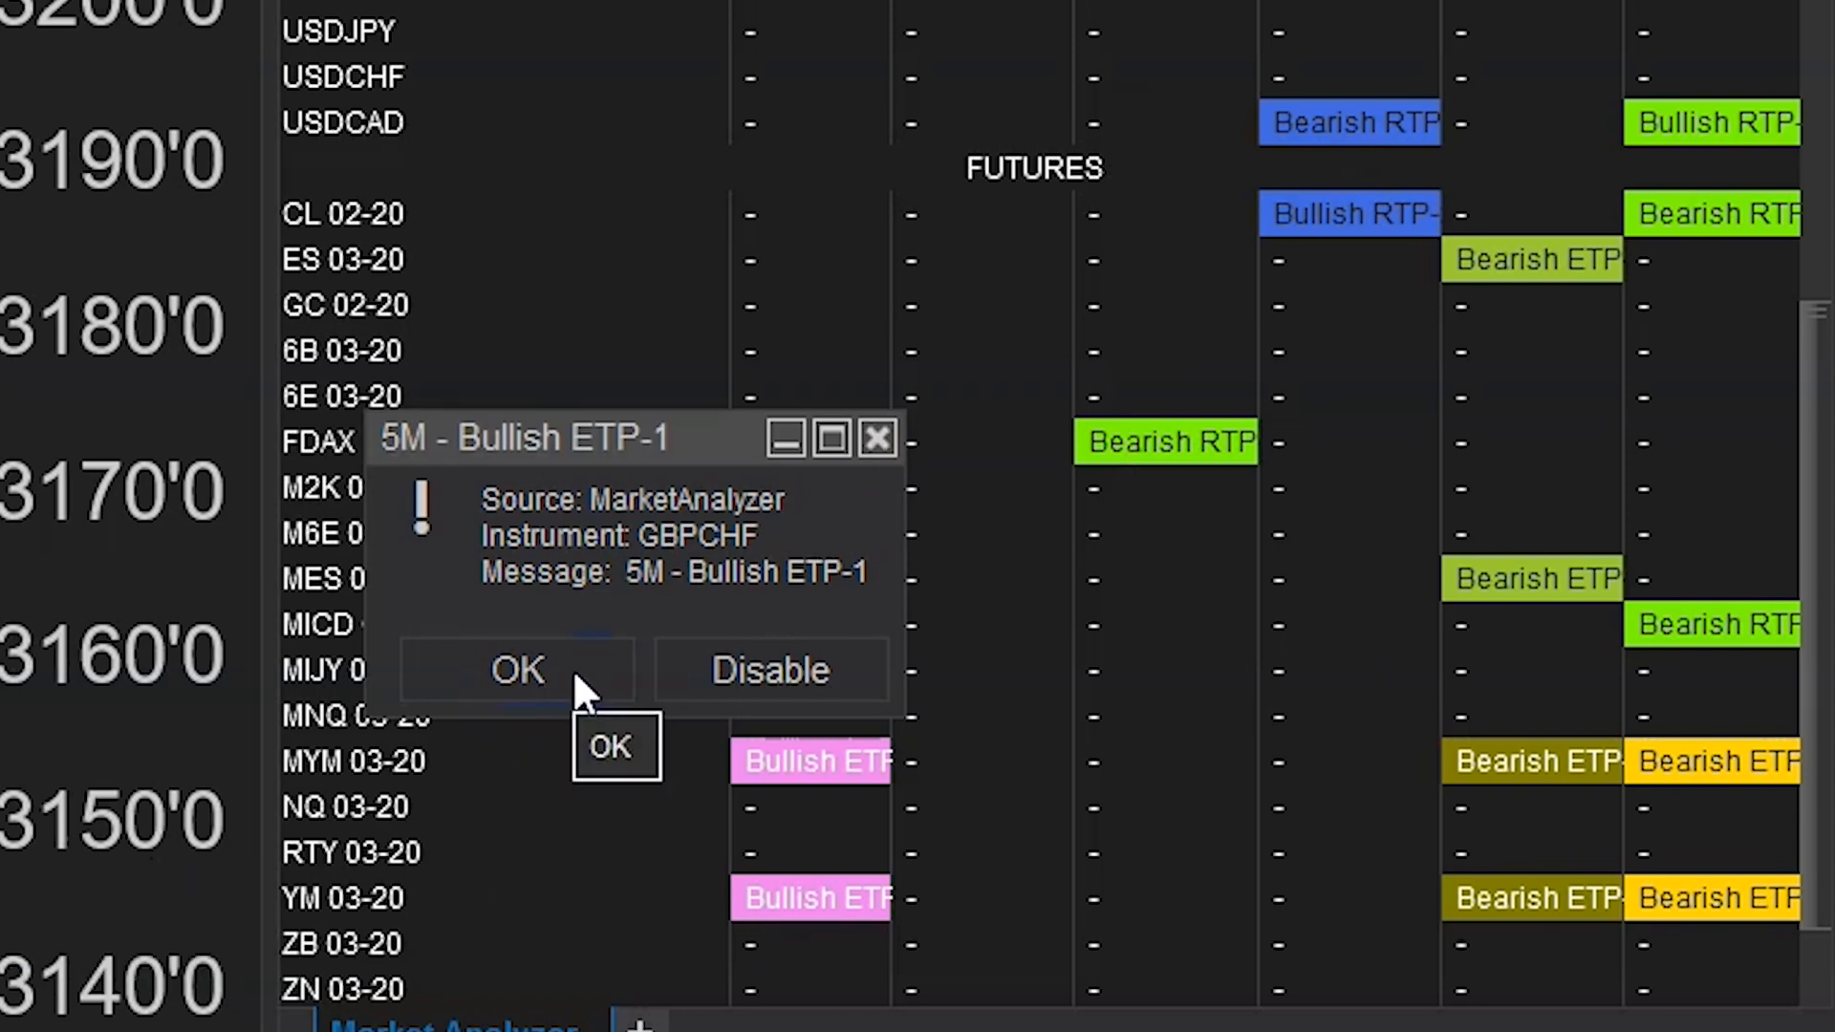
Step: Dismiss the GBPCHF 5M Bullish ETP-1 alert on the Market Analyzer with OK
left_click(516, 668)
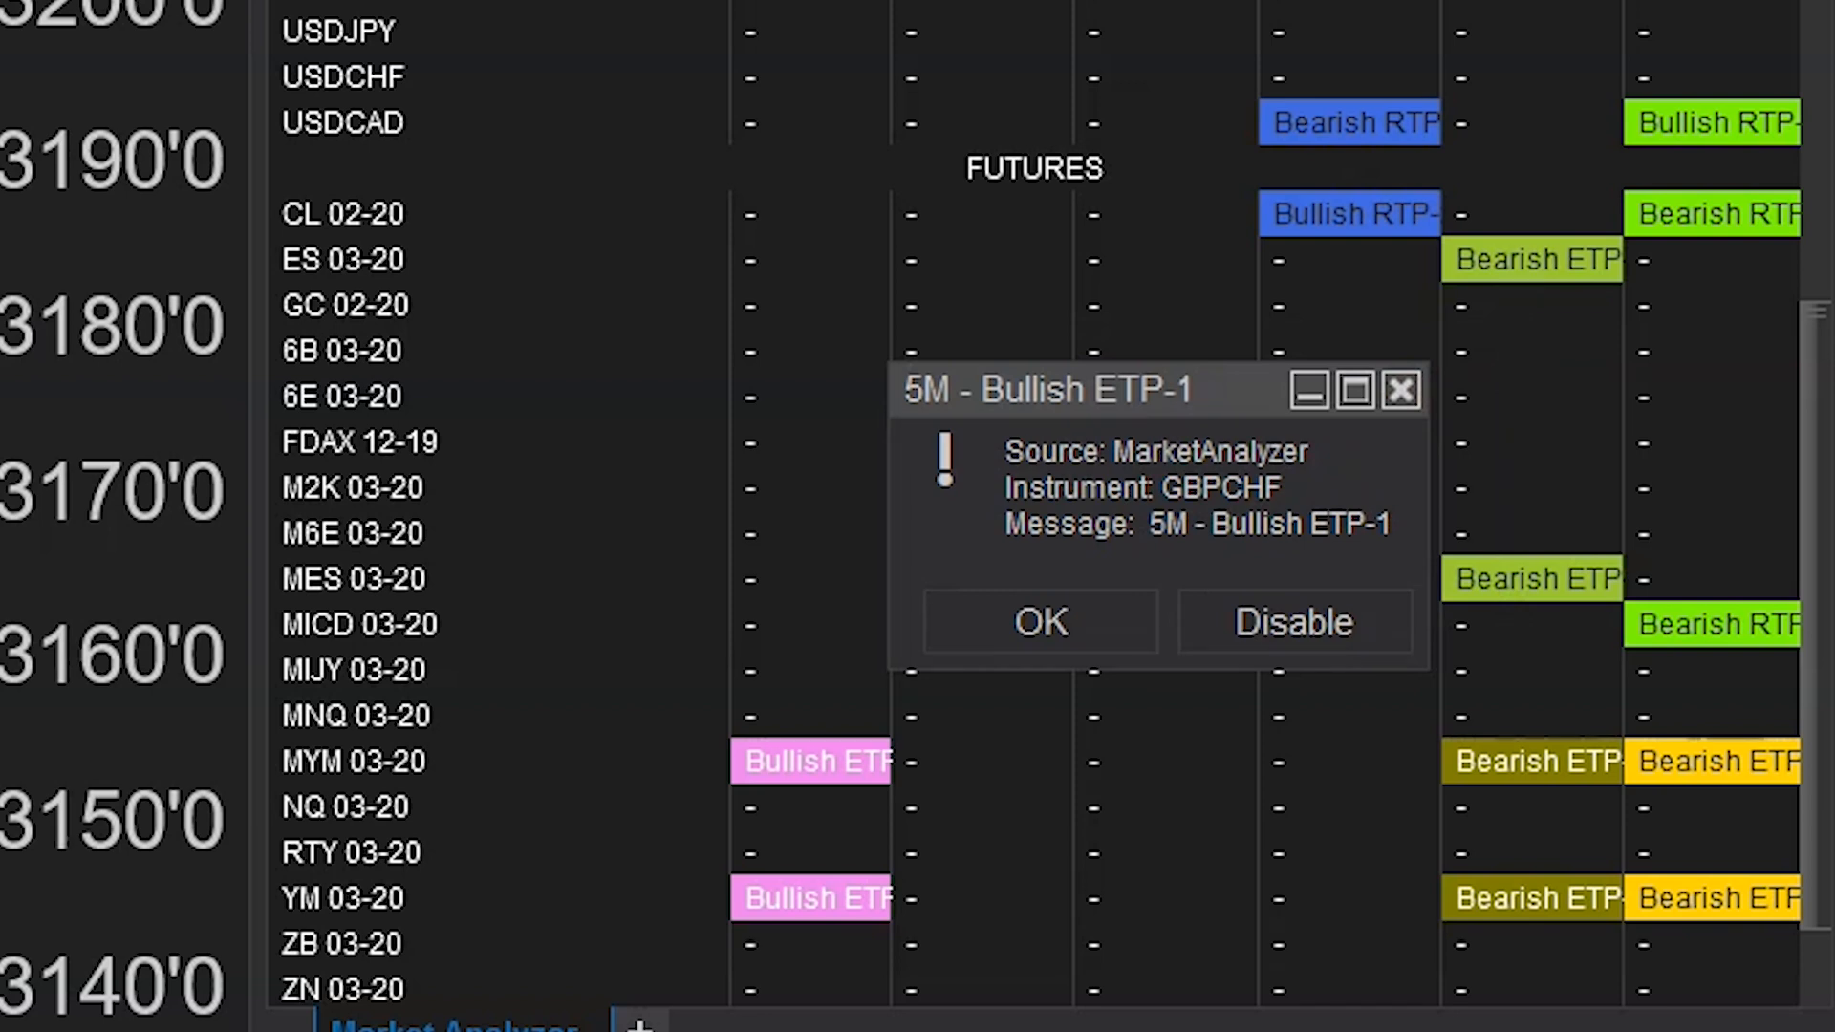
mouse_move(1283, 515)
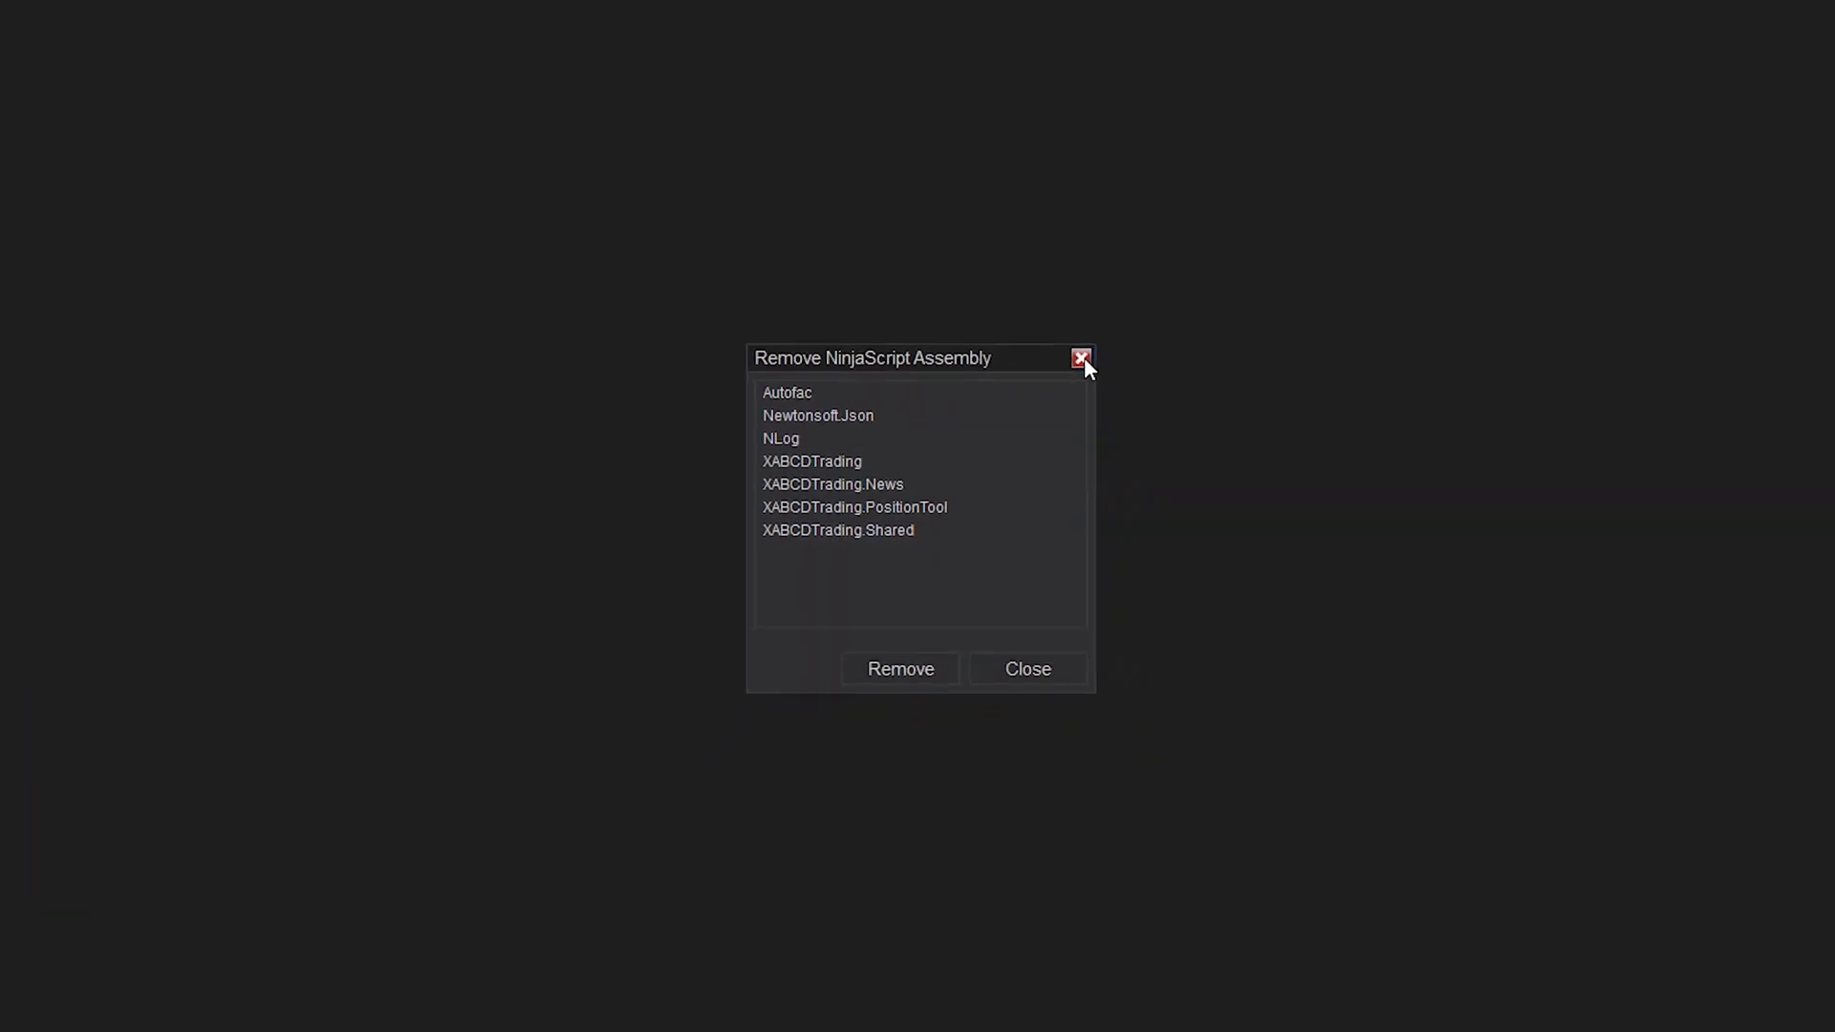
Step: Close the assembly removal window, then start and cancel a backup file export
left_click(1078, 358)
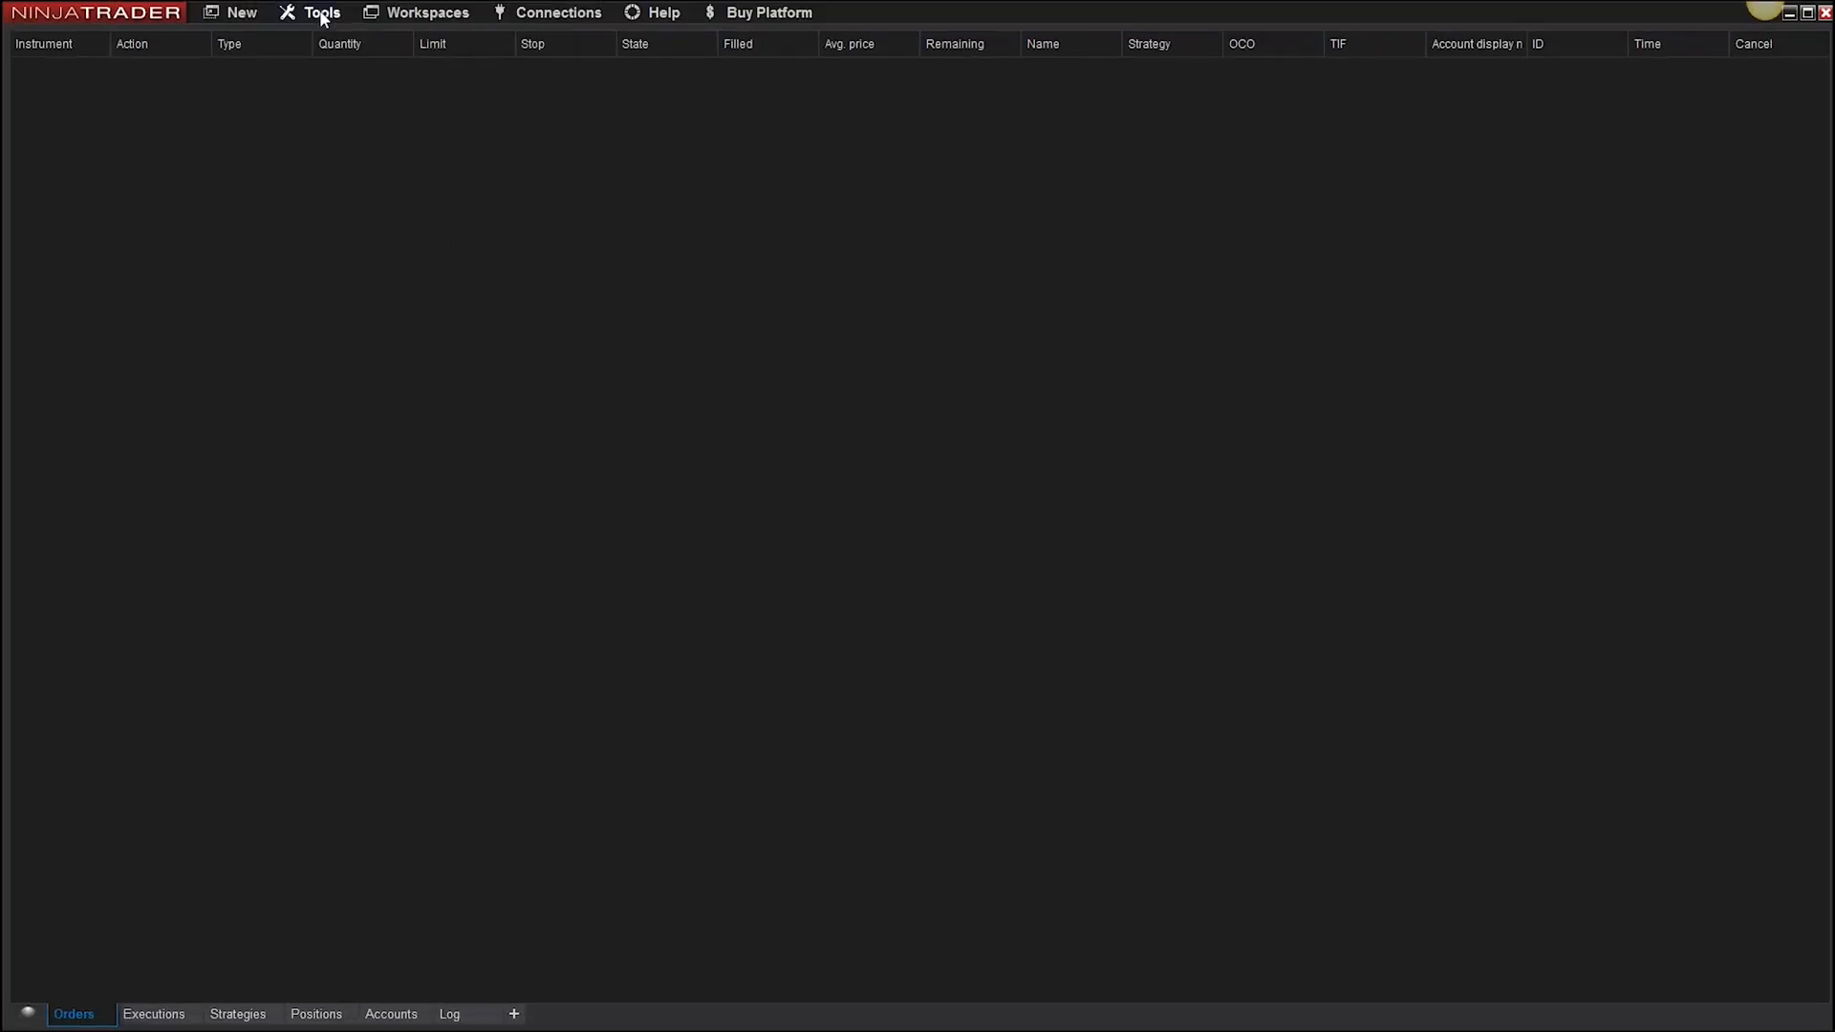
left_click(322, 13)
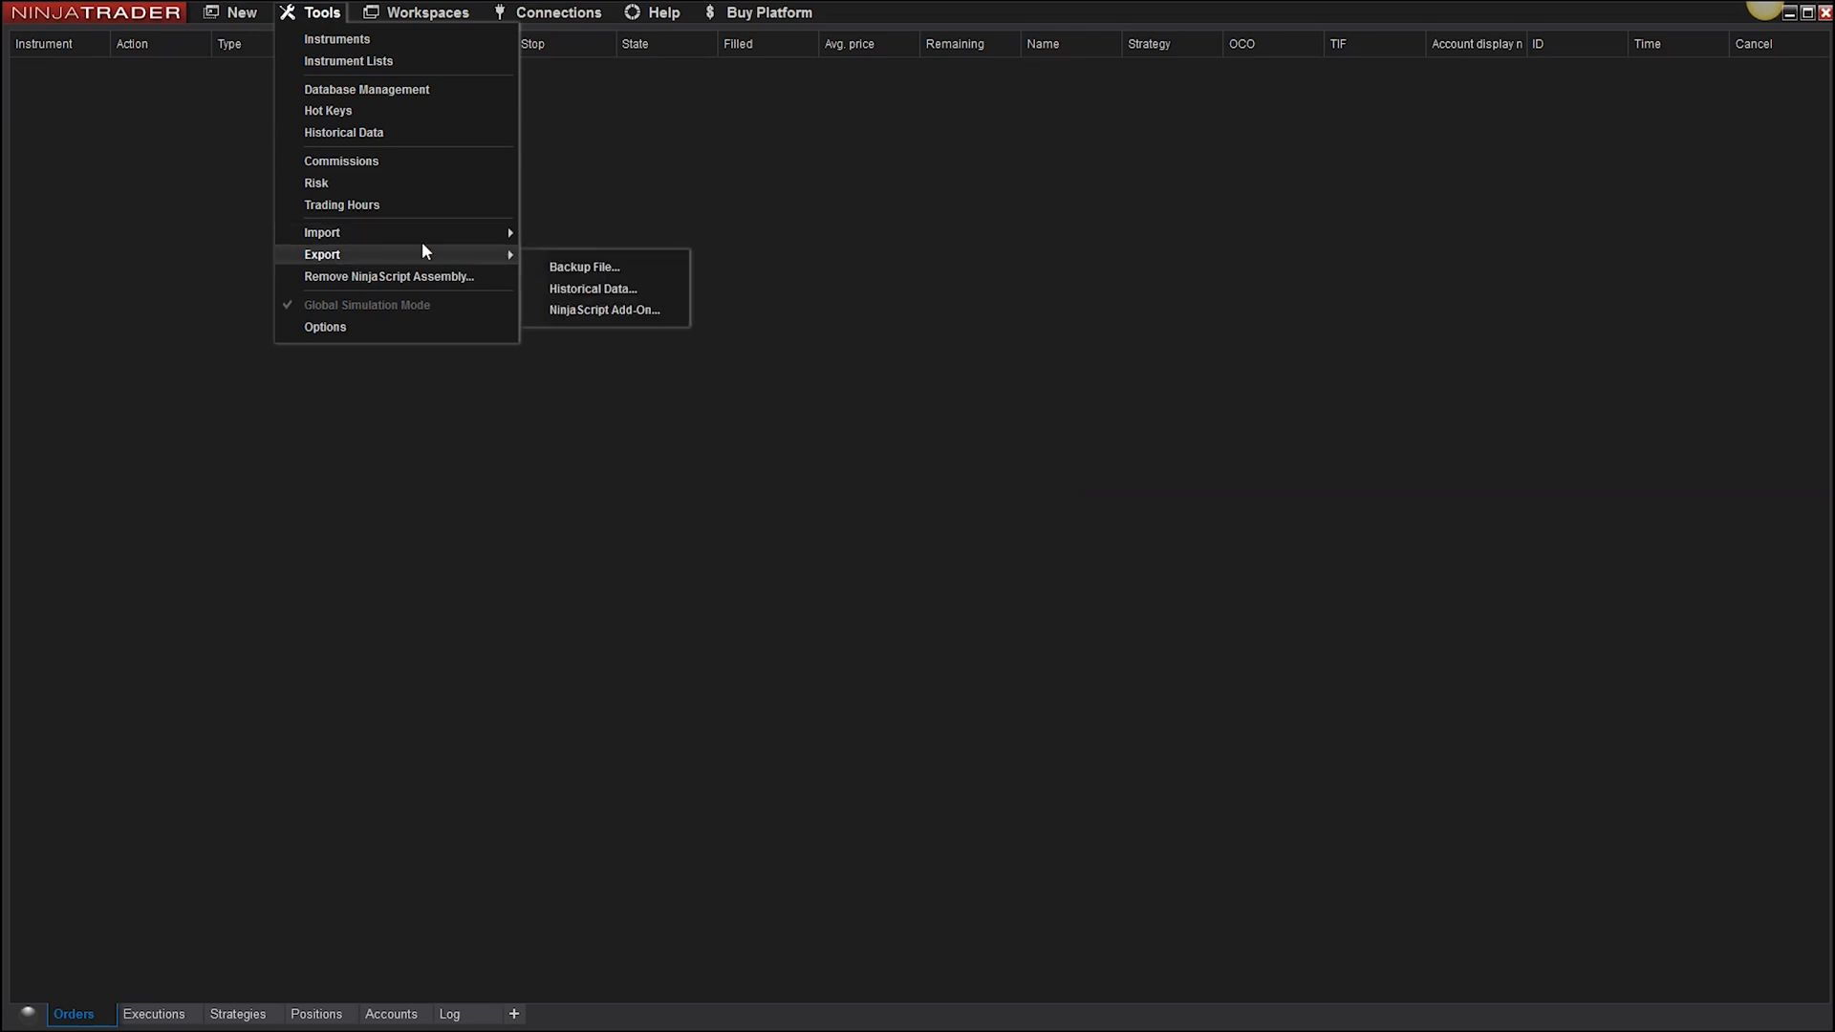
mouse_move(582, 267)
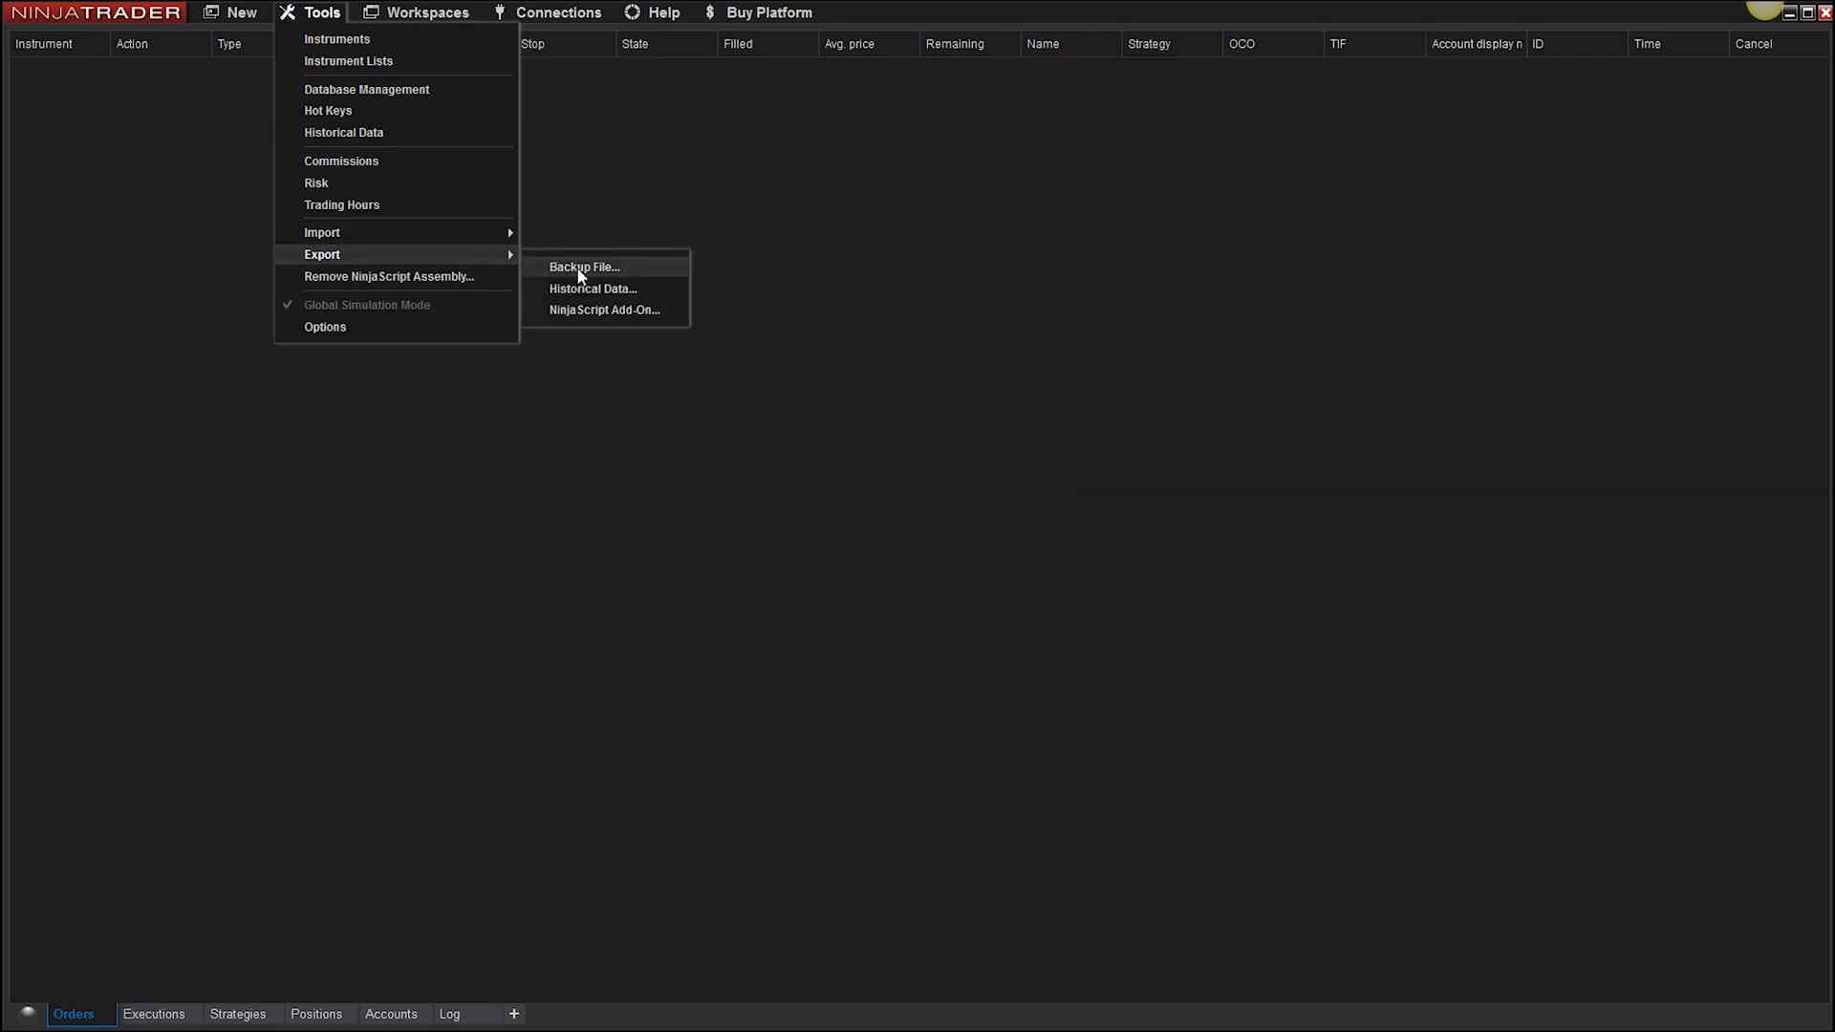
left_click(584, 266)
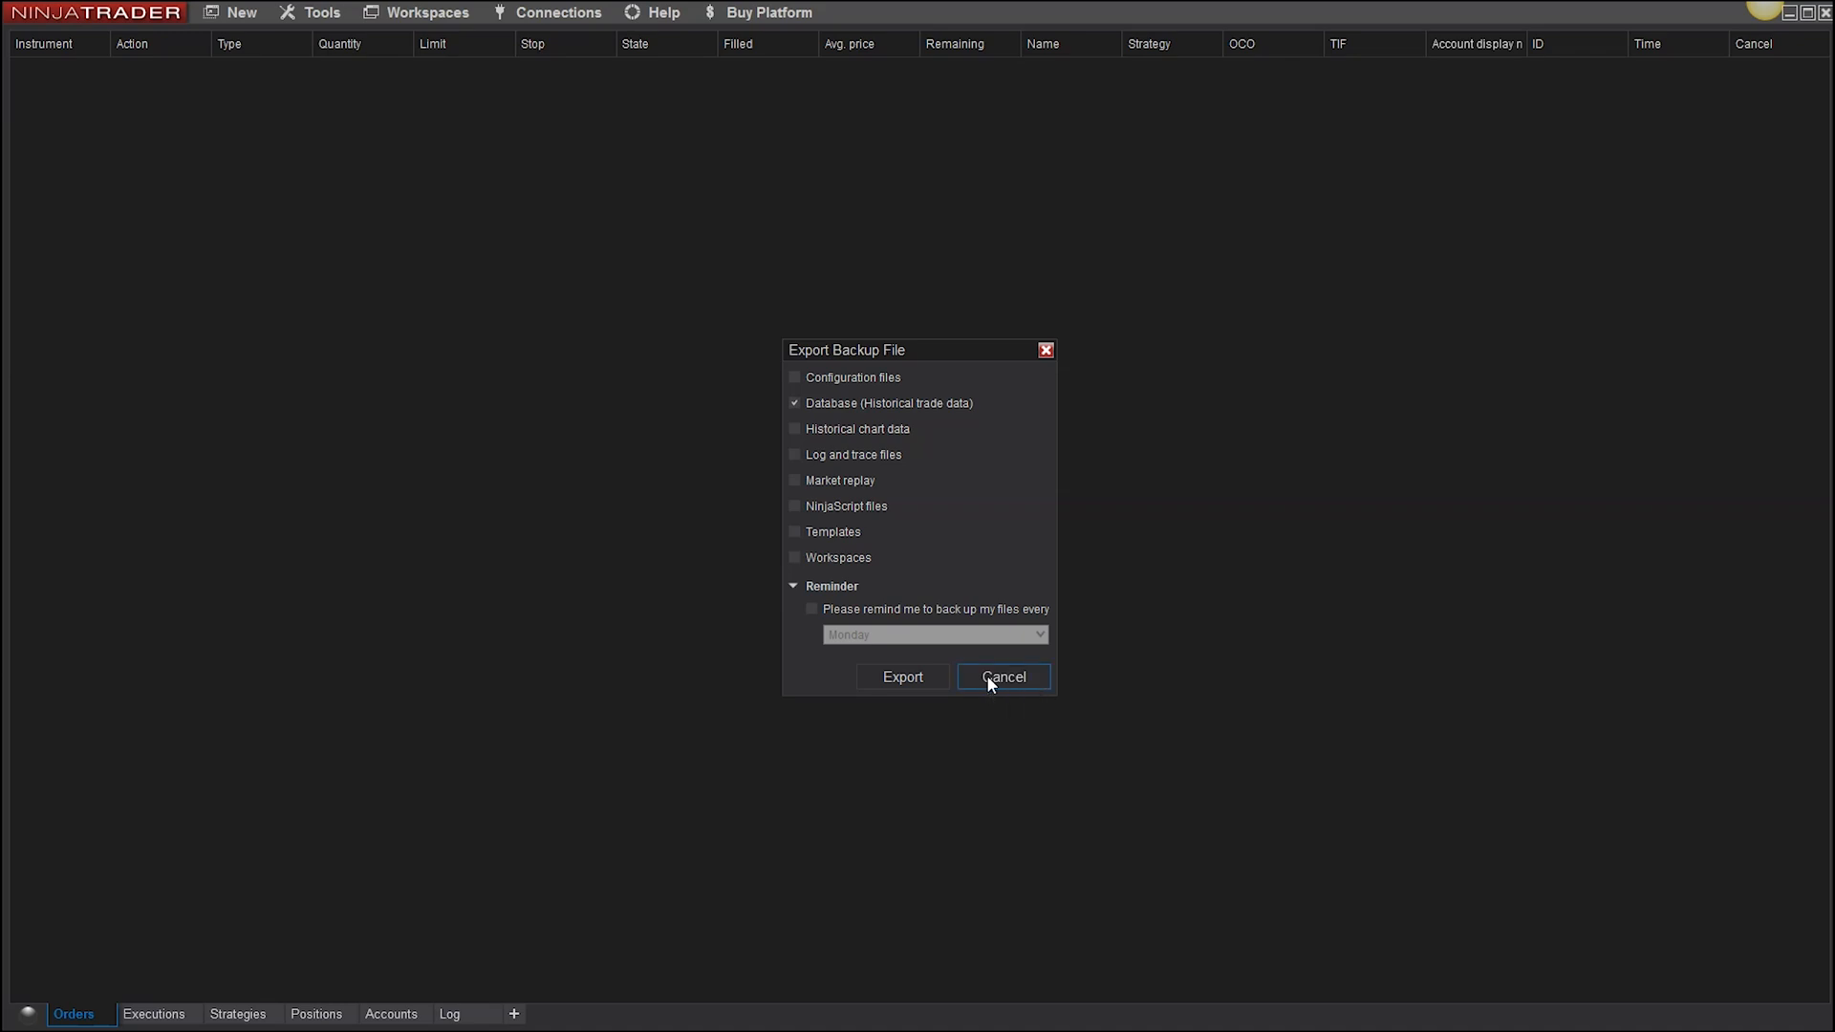
left_click(1001, 676)
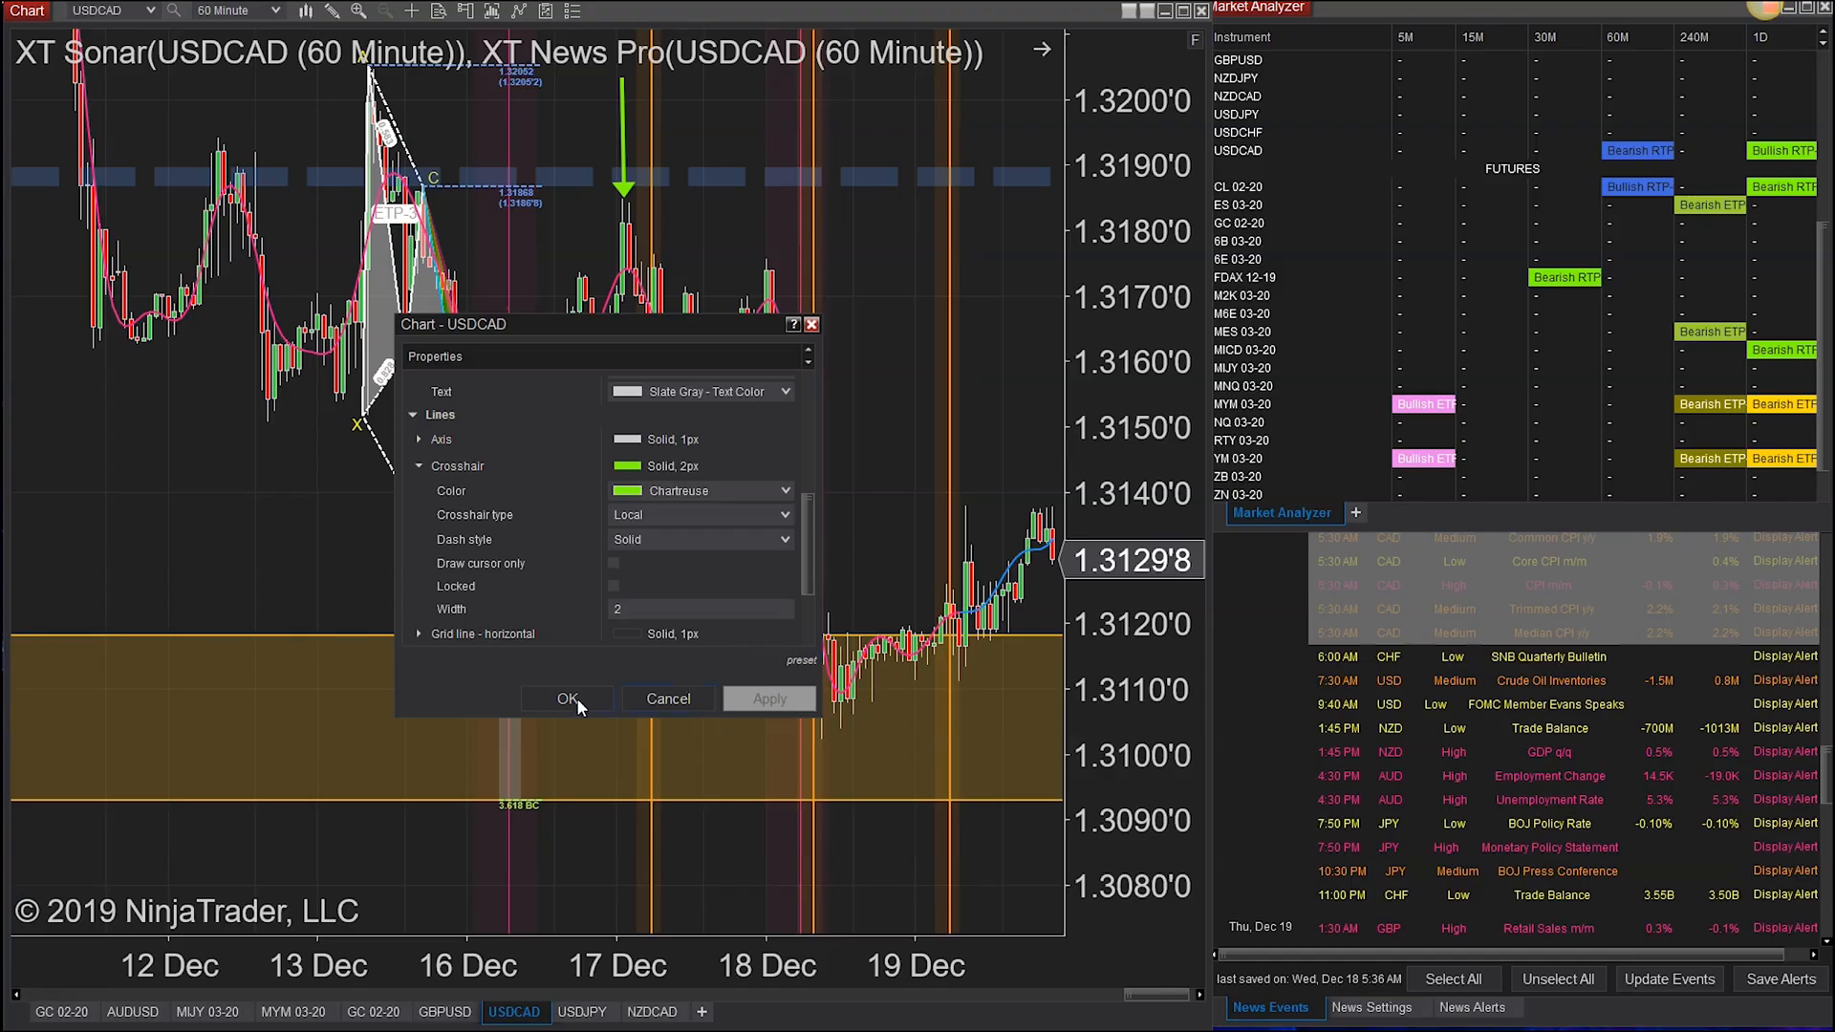
Step: Apply the Chartreuse 2px crosshair settings to the USDCAD chart
left_click(568, 698)
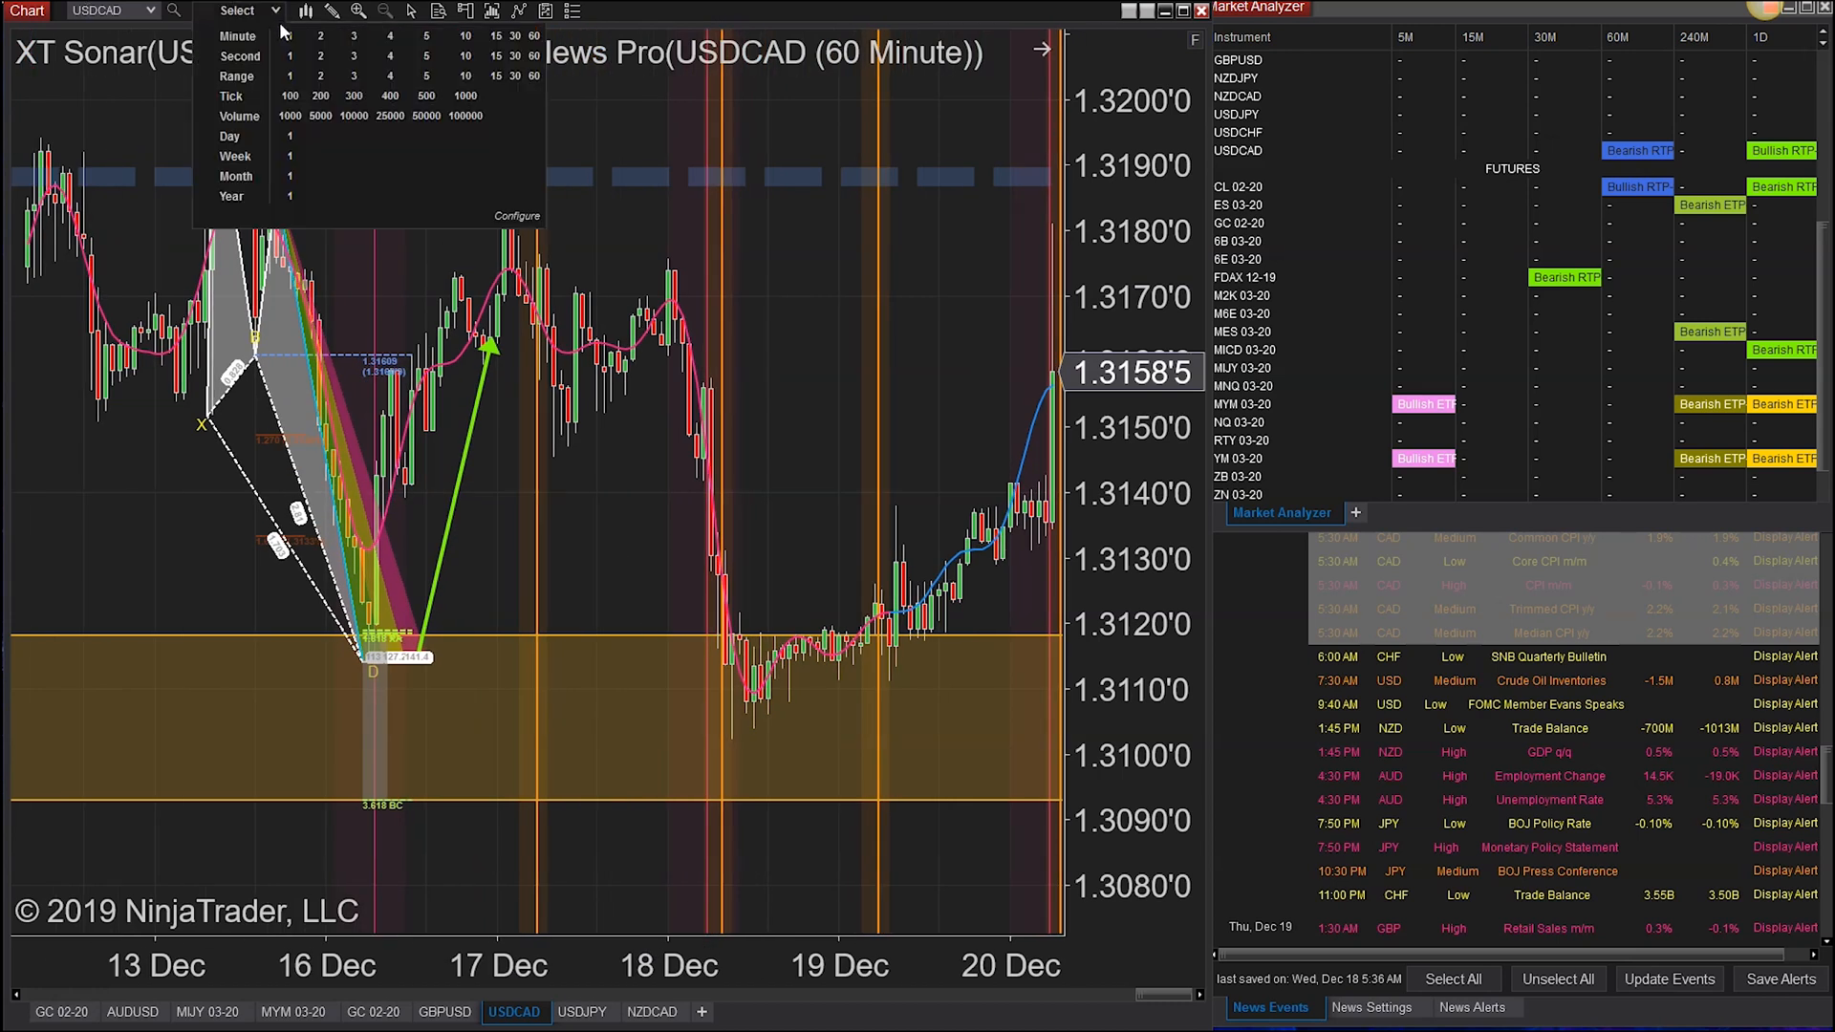
Step: Switch the USDCAD chart to 1-minute bars
left_click(286, 37)
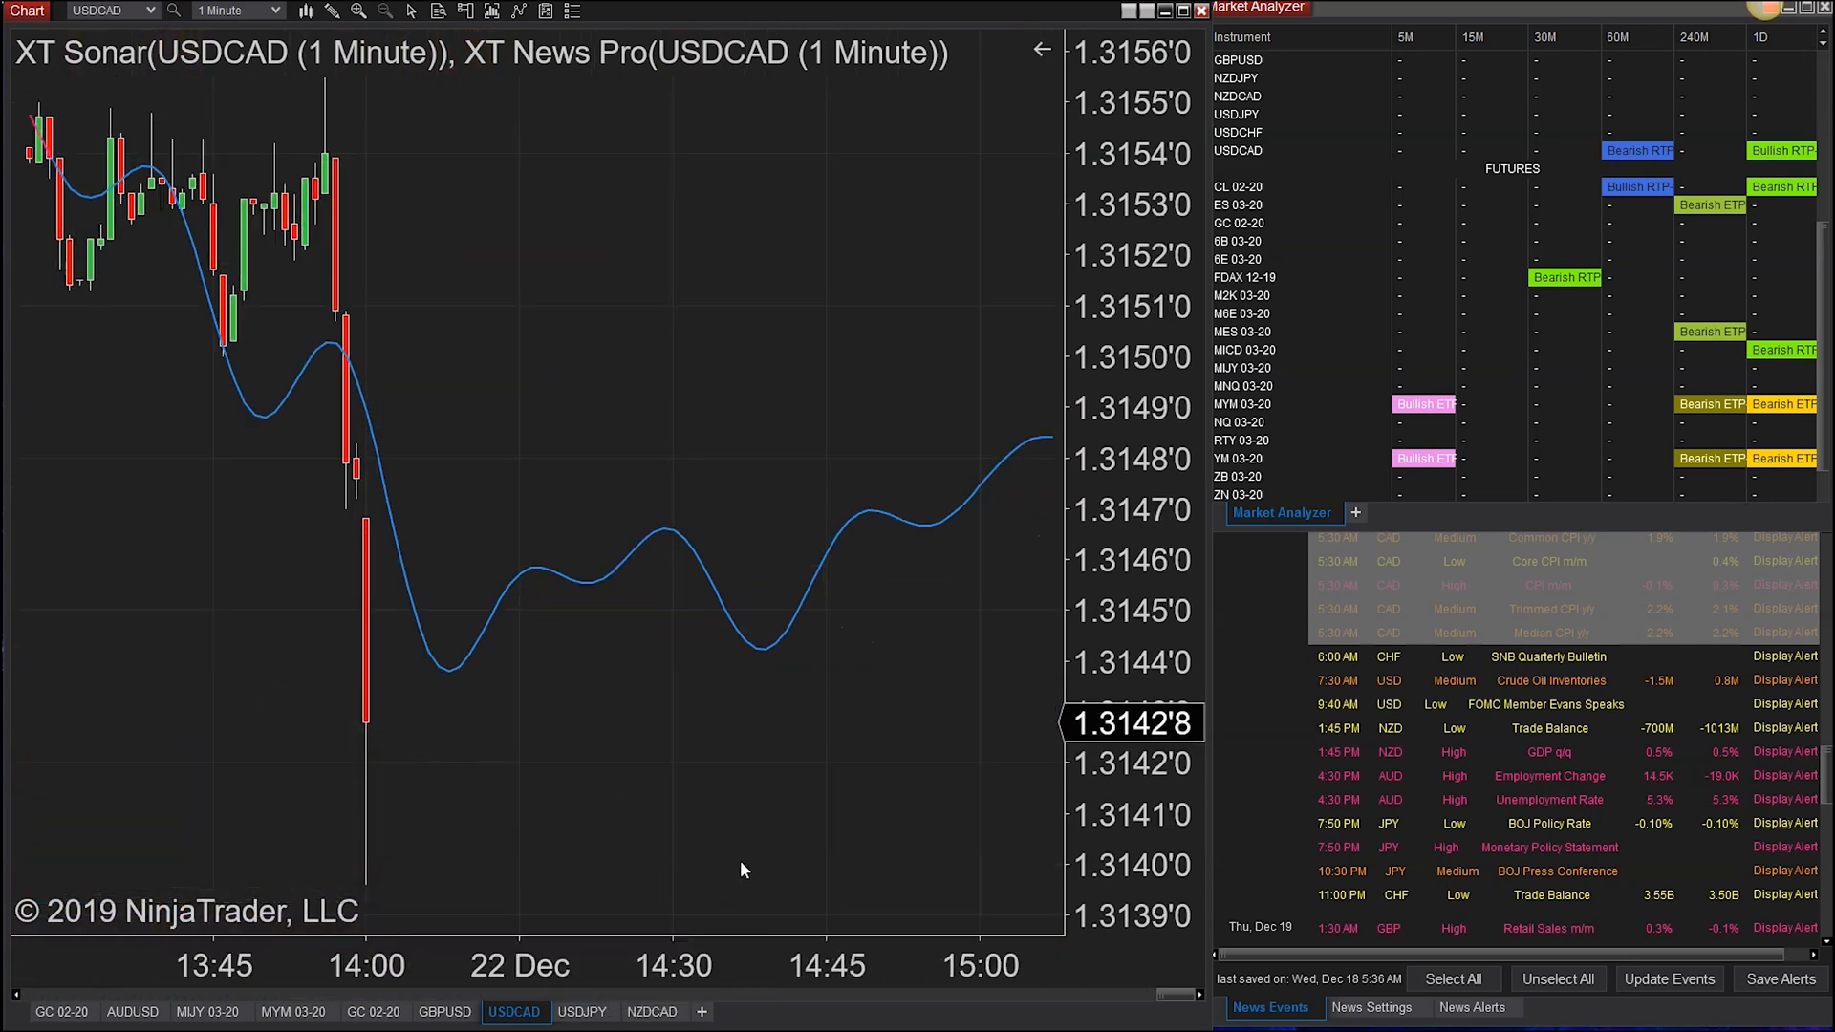
mouse_move(757, 820)
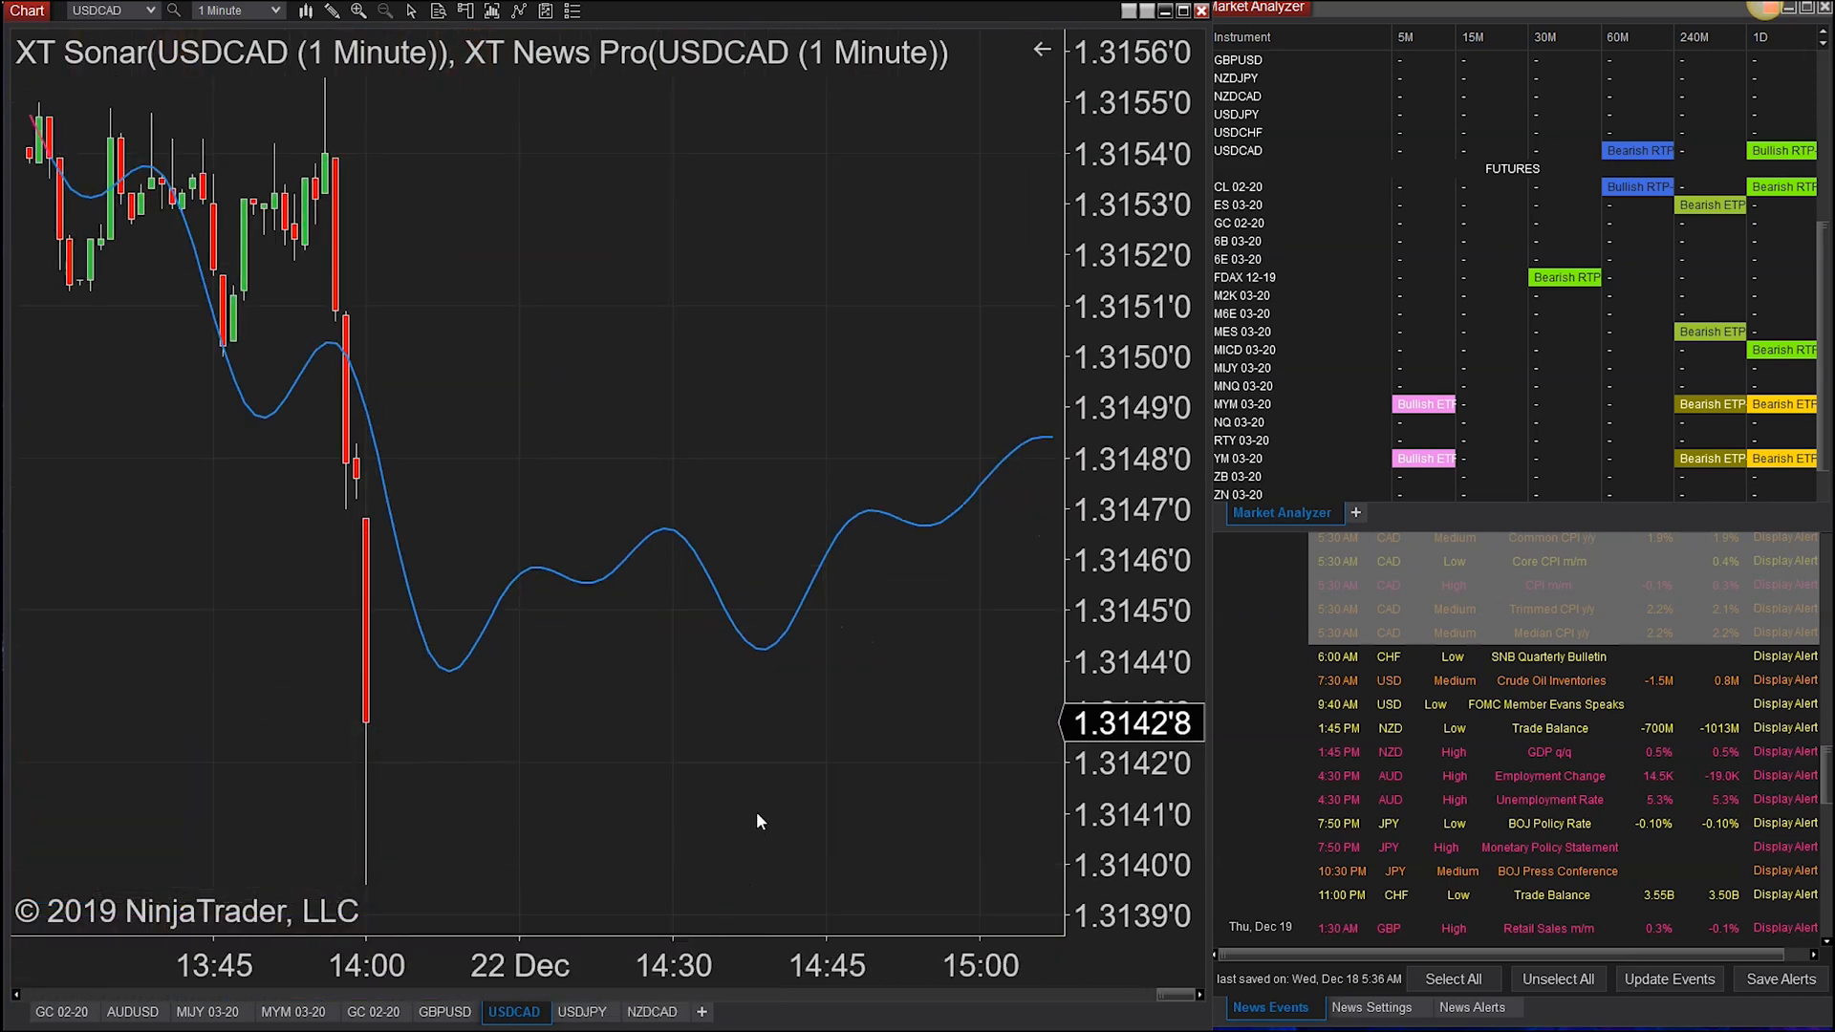
mouse_move(815, 819)
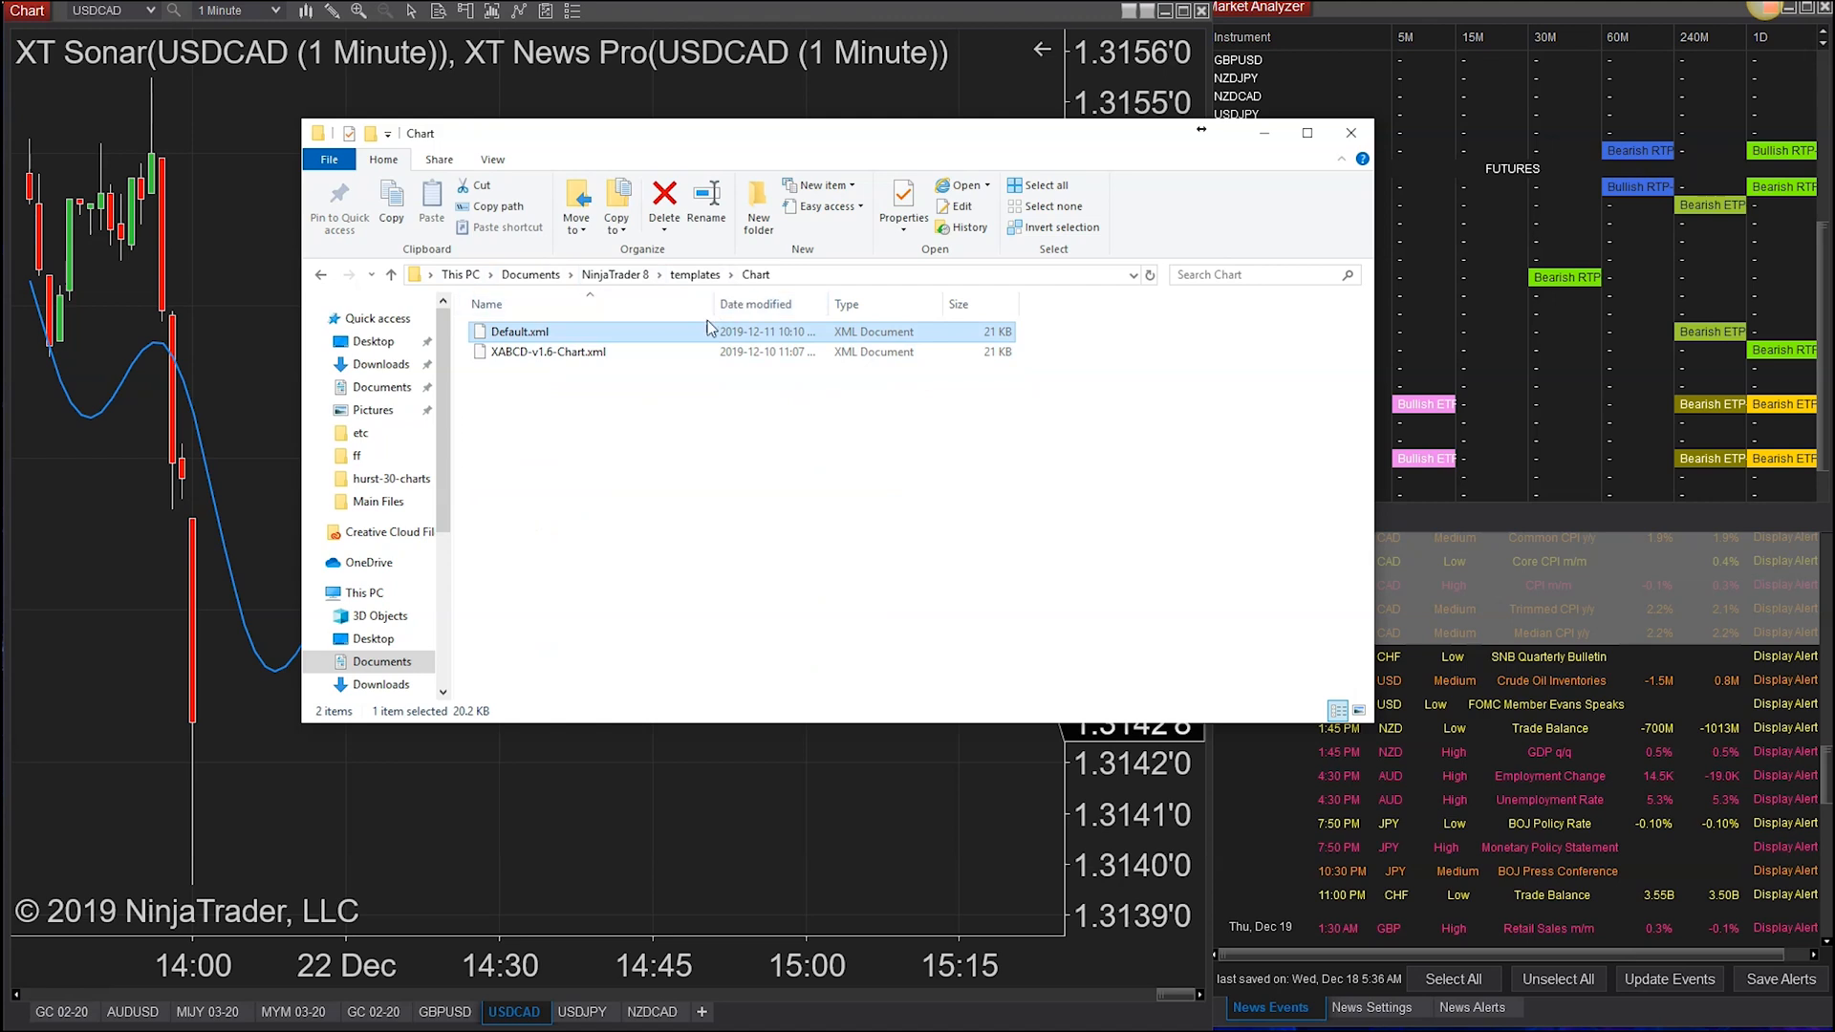
mouse_move(834, 378)
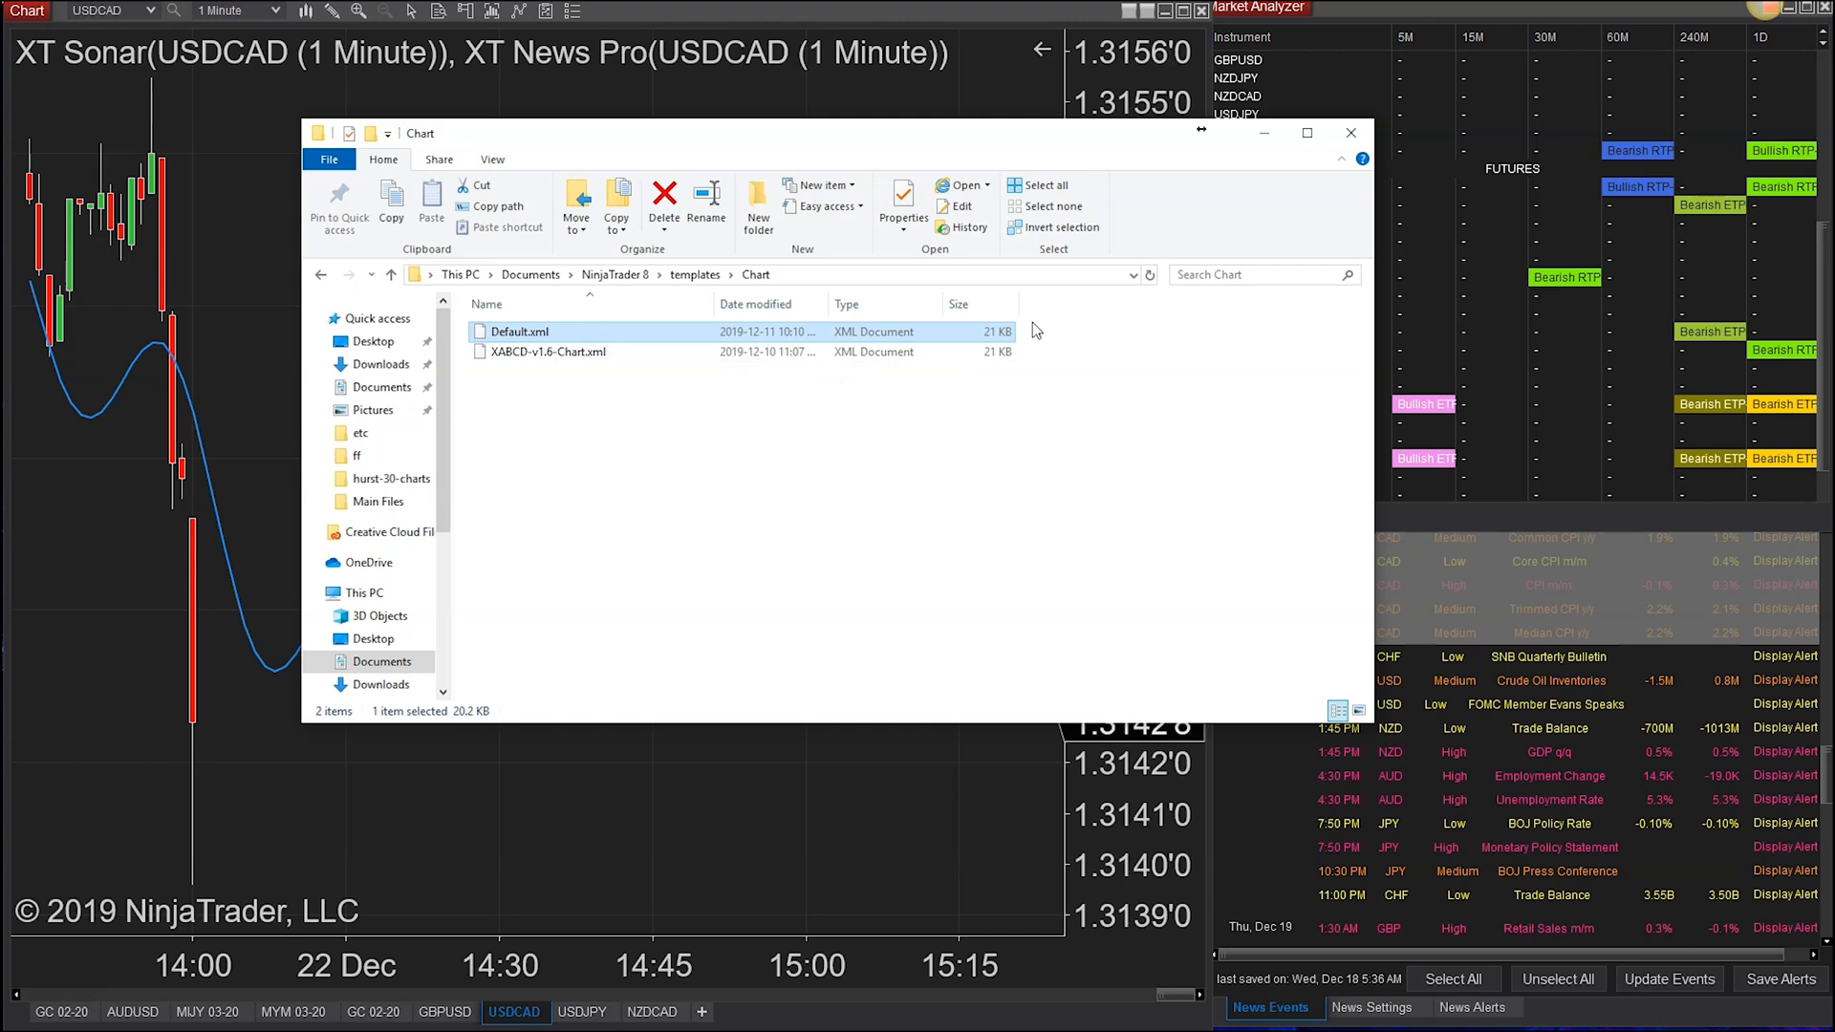
mouse_move(1000, 339)
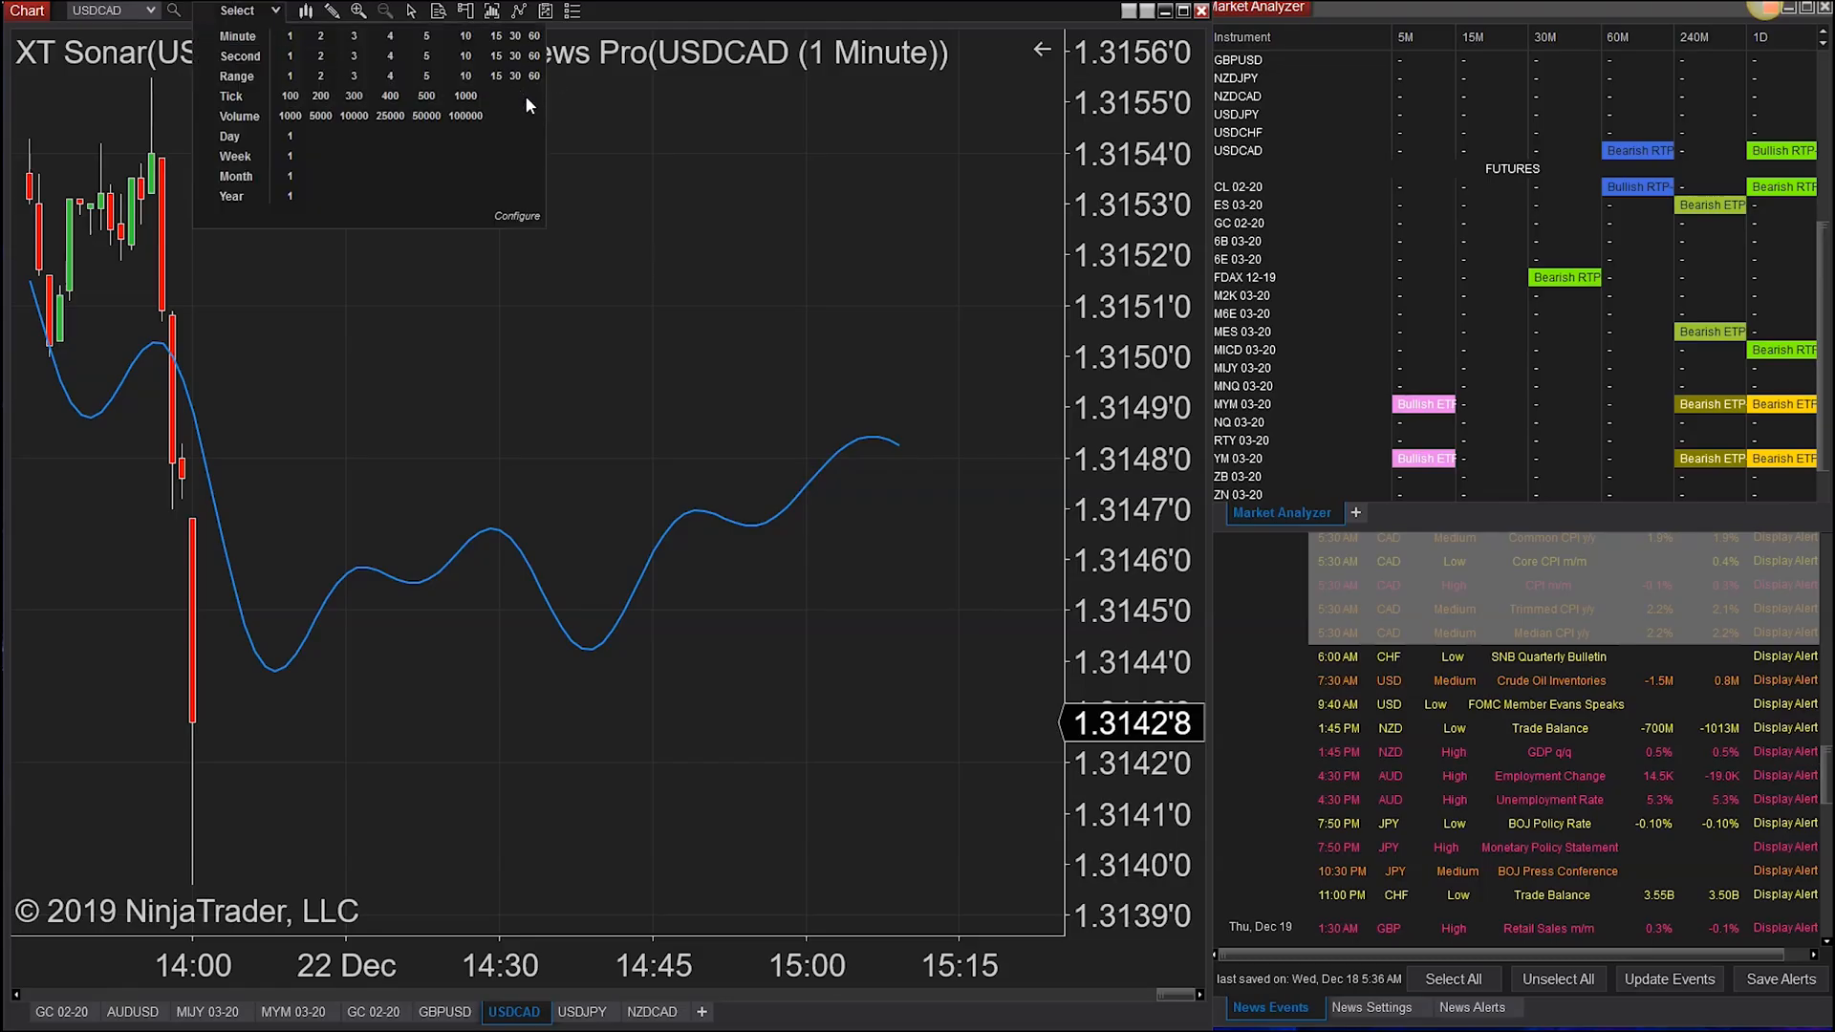
Step: Change the USDCAD bar period (entering 14), then add a 'Hide row if Equals 0' Instrument filter
left_click(516, 217)
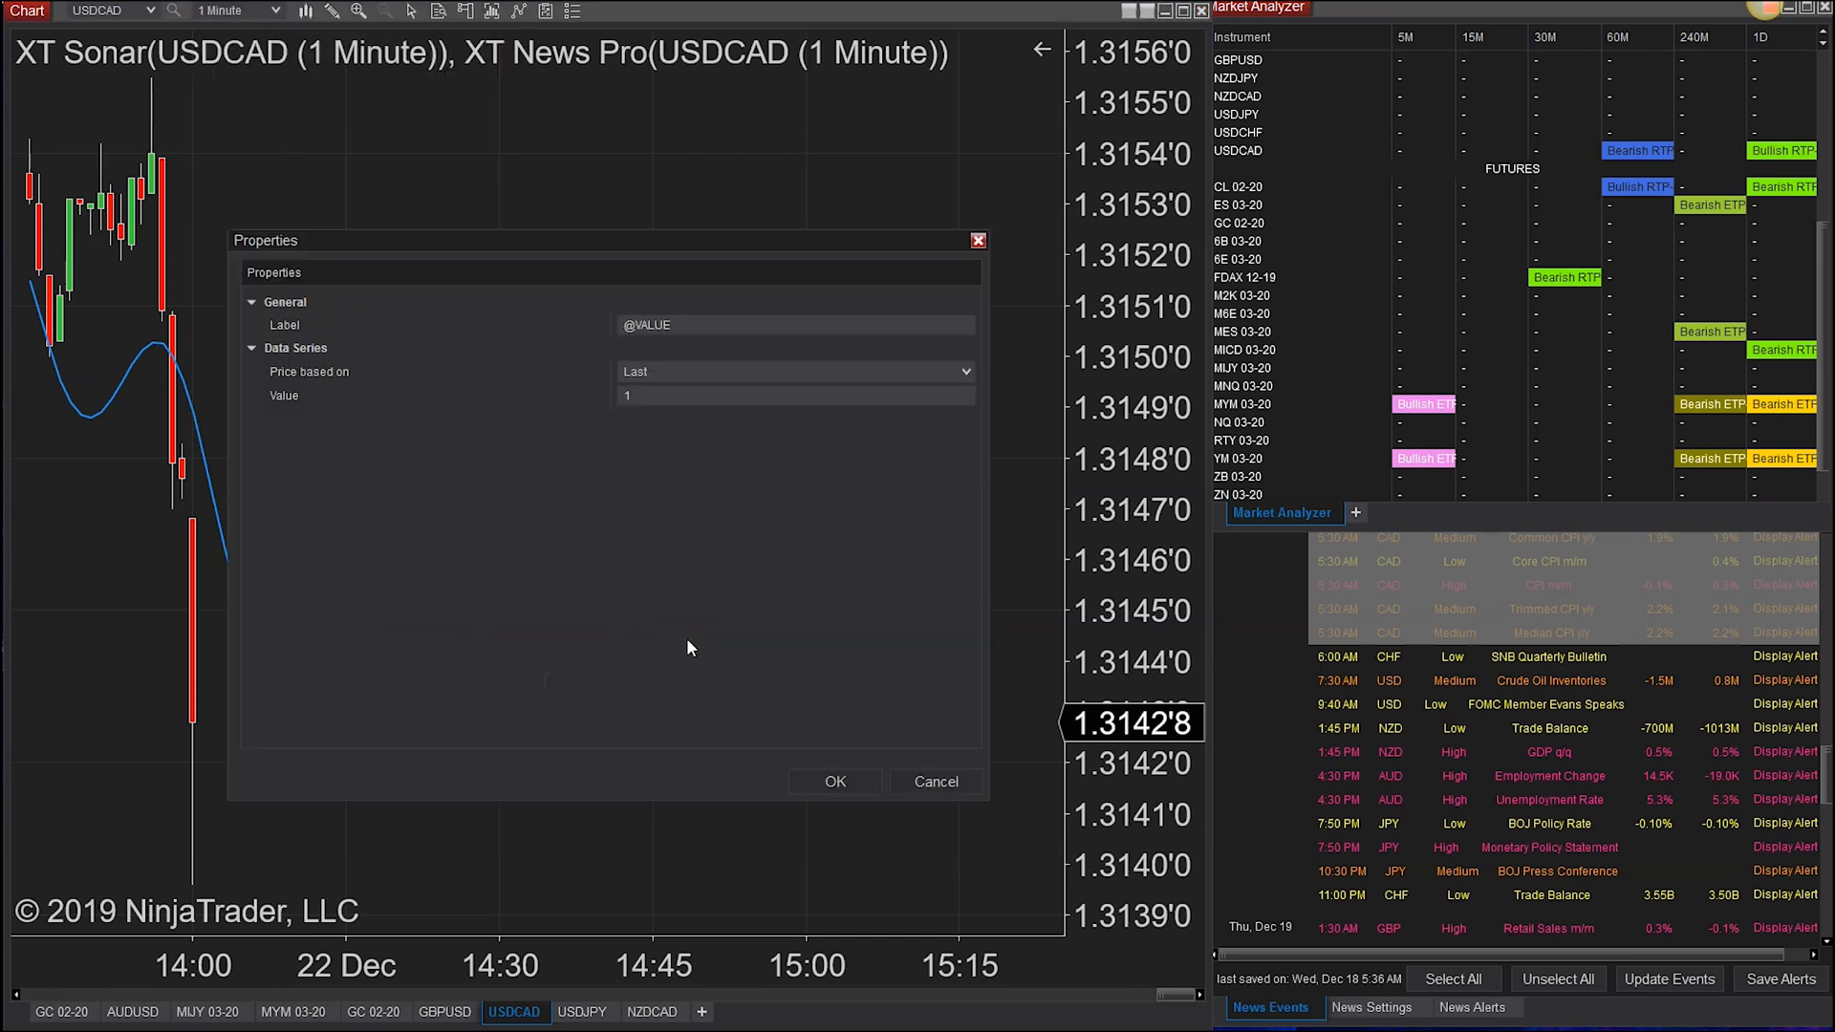
type("14")
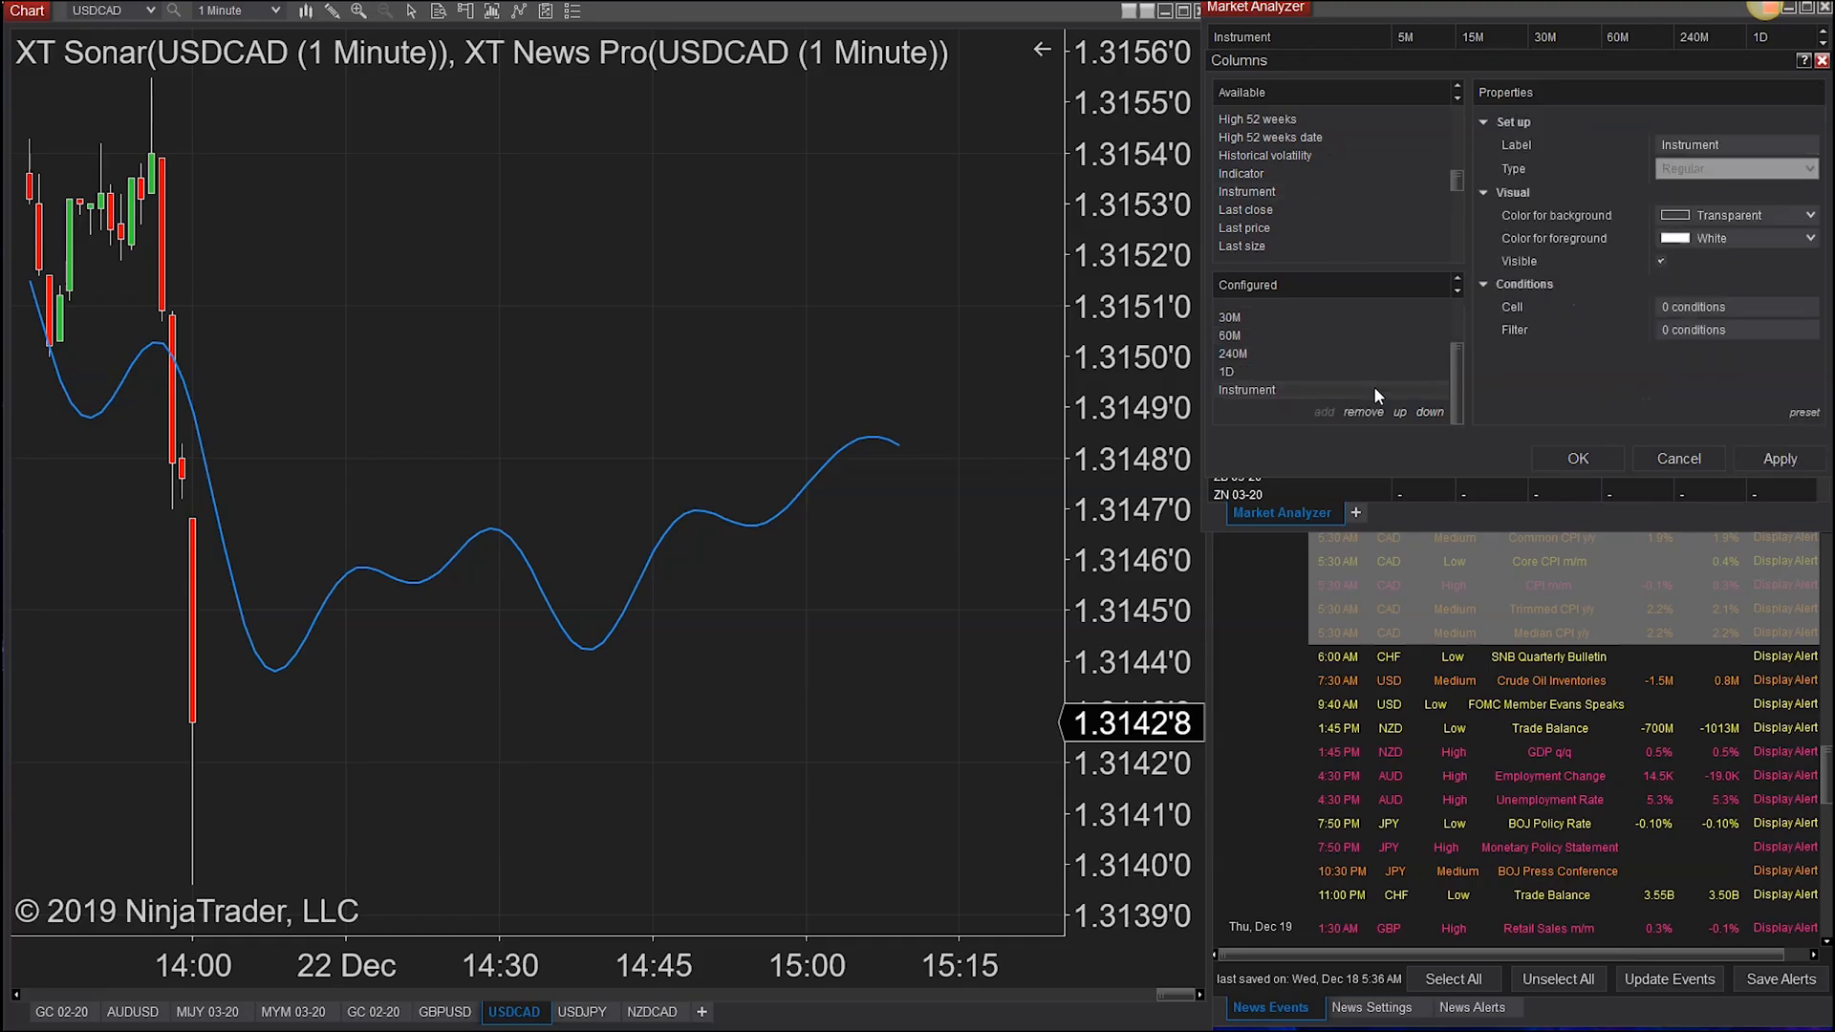
mouse_move(1784, 257)
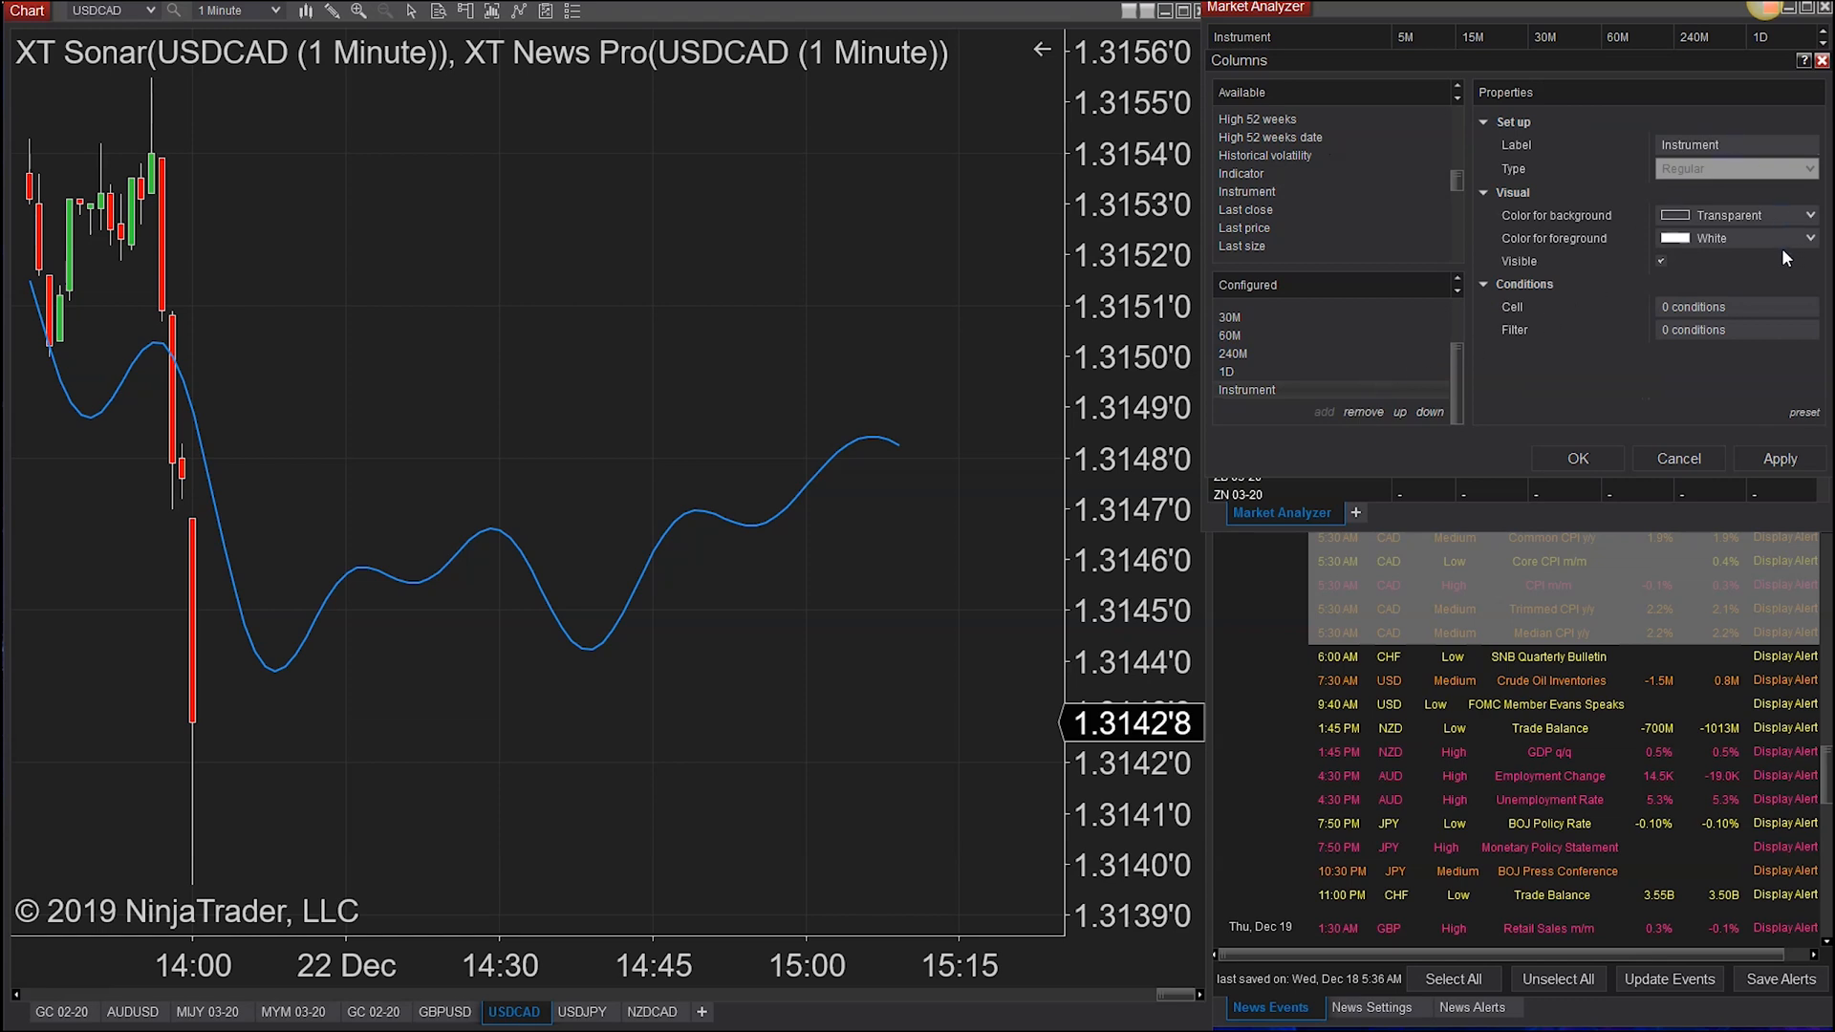
left_click(1735, 329)
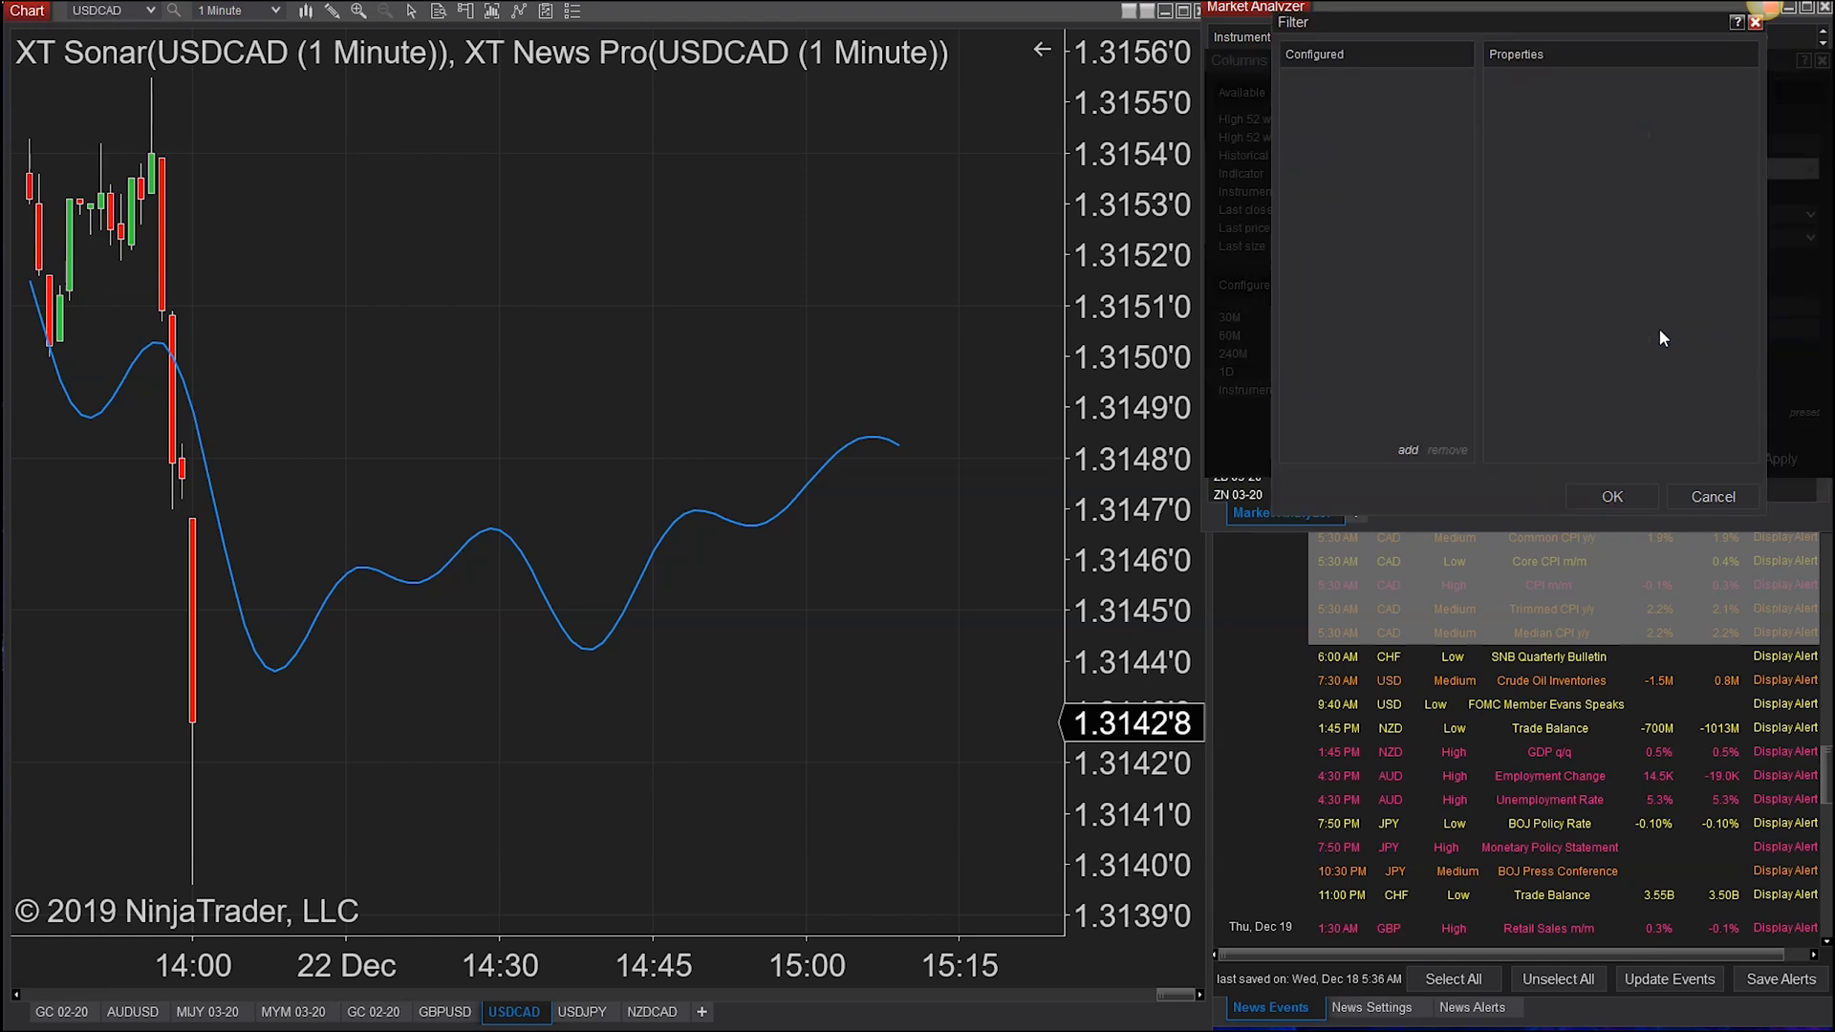
left_click(1407, 449)
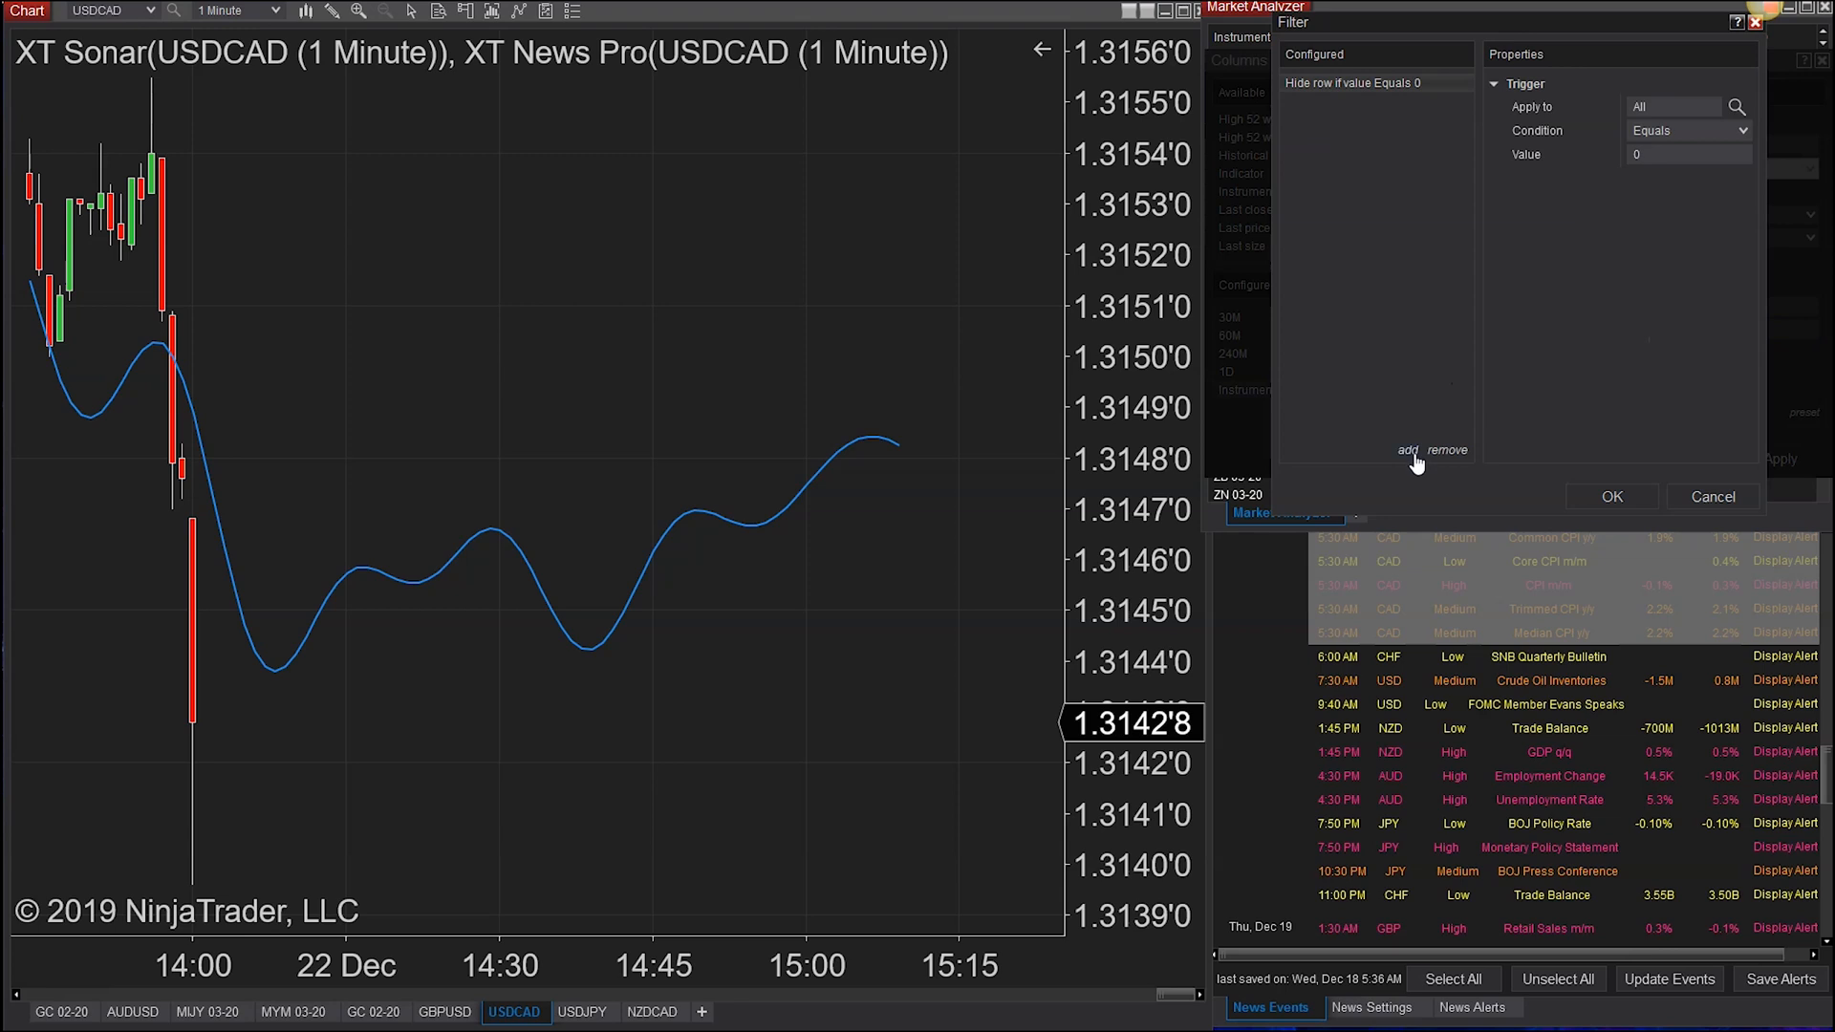
left_click(1674, 107)
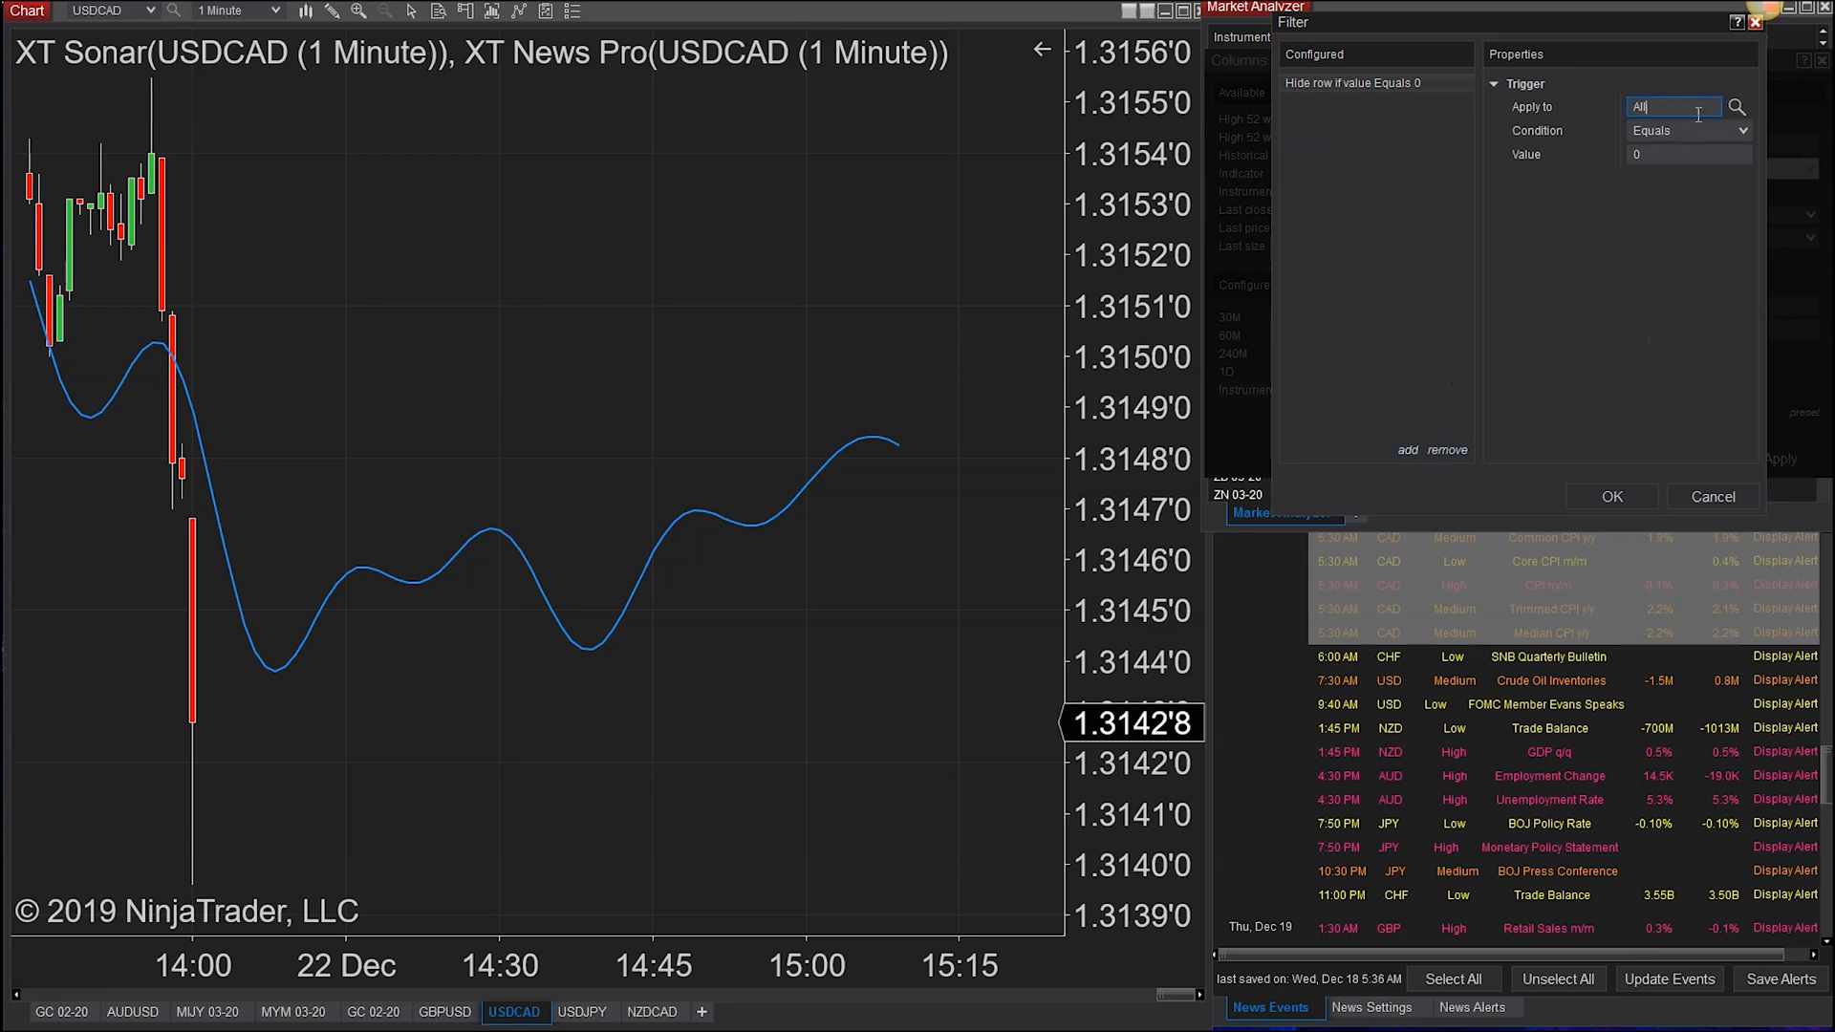
left_click(1685, 130)
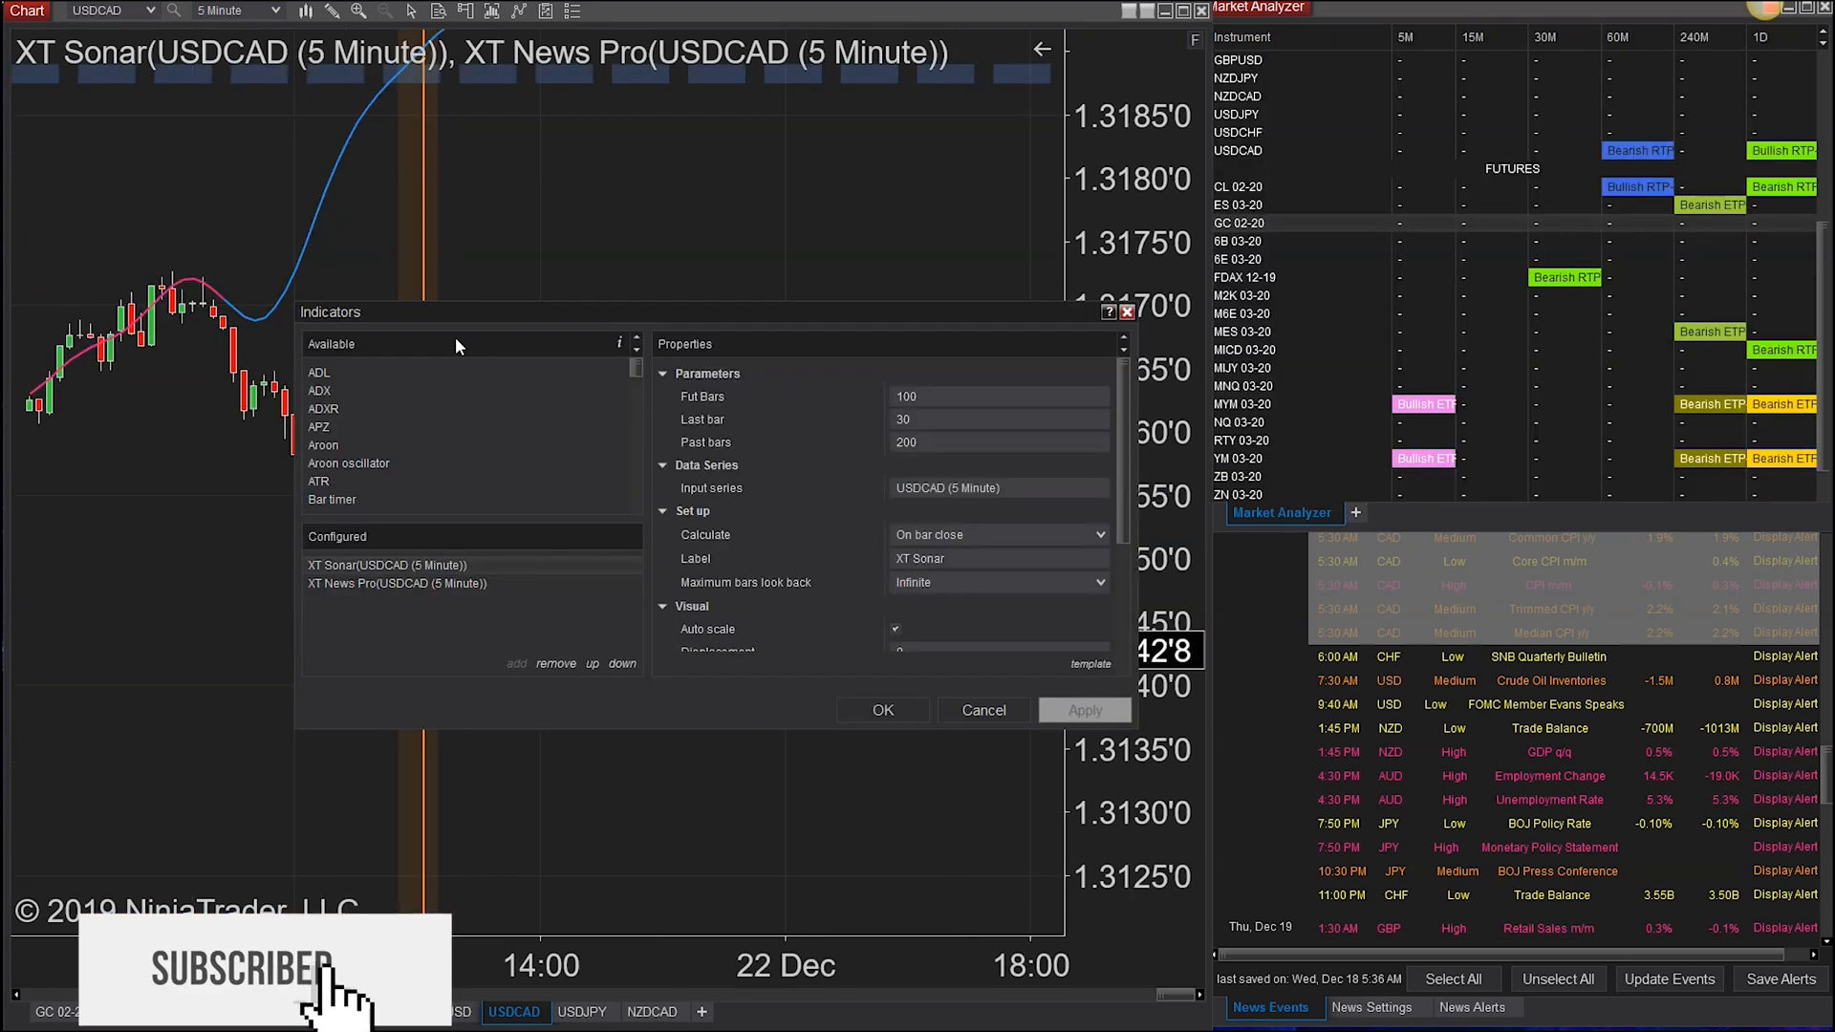
Step: Set XT Price Line's bottom gradient to CornflowerBlue, opacity 15, and apply it
scroll("down", 3)
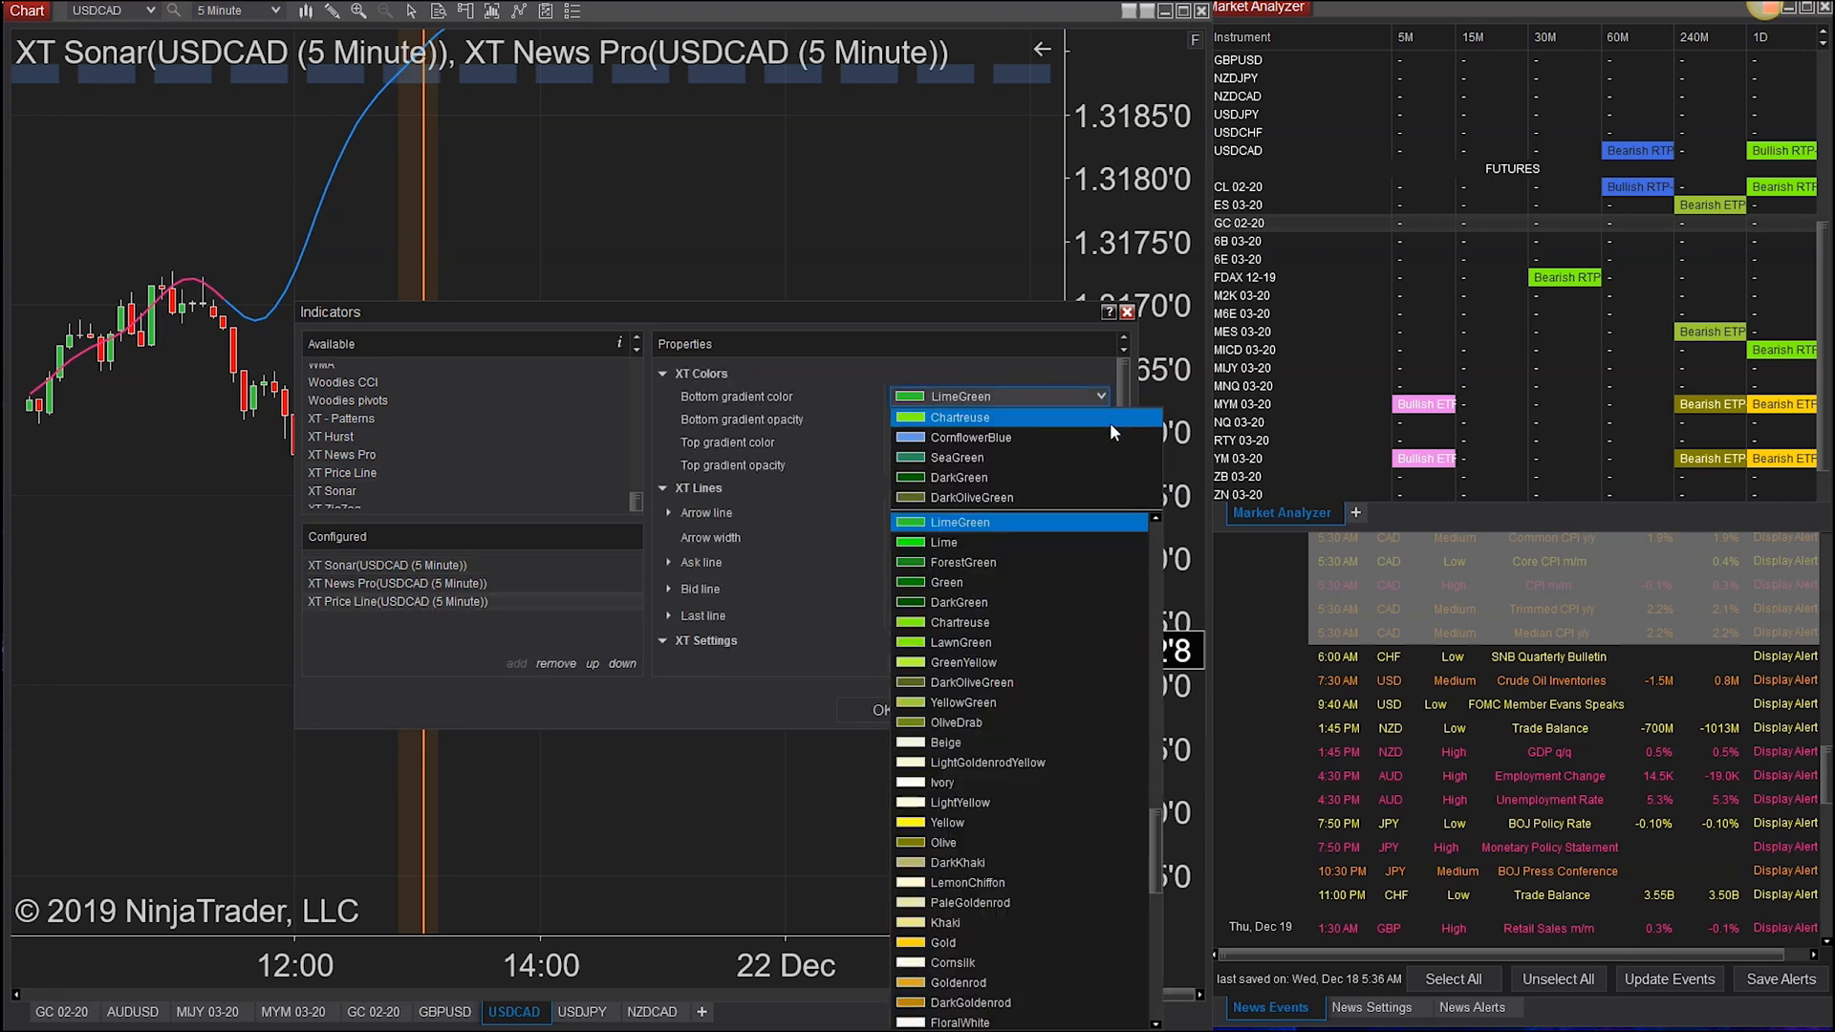
left_click(968, 437)
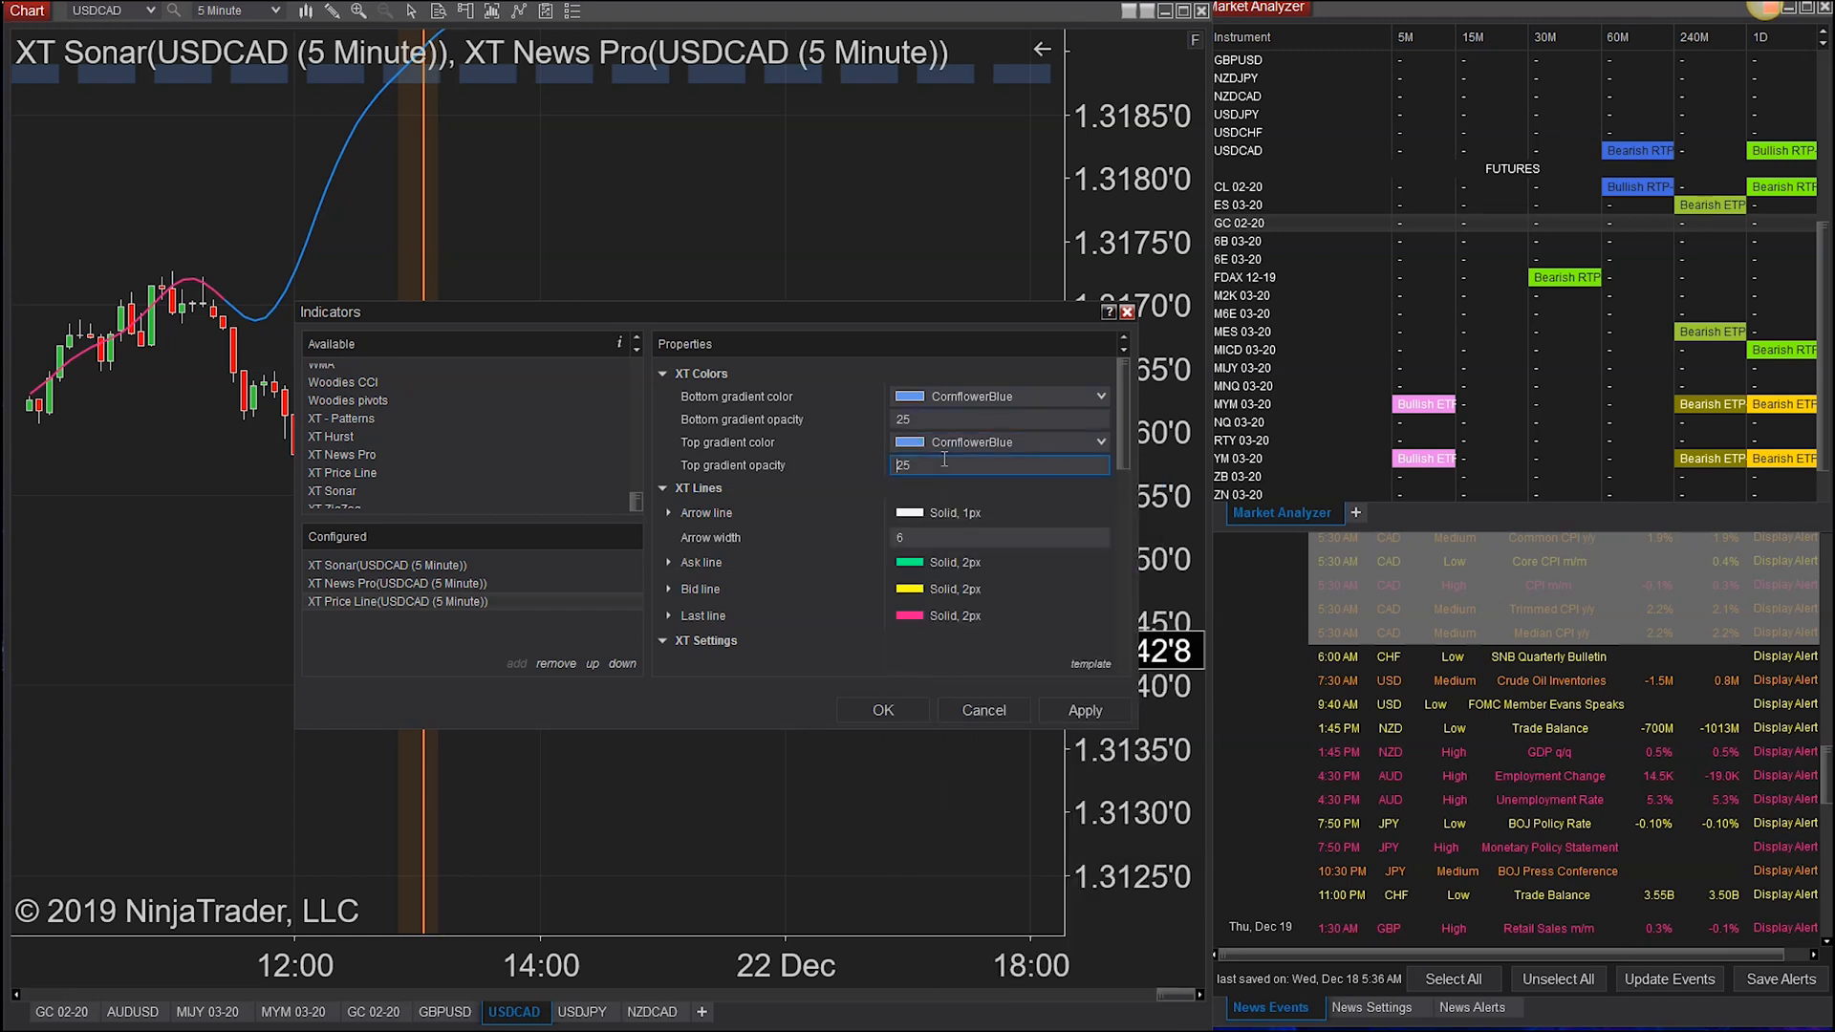
type("15")
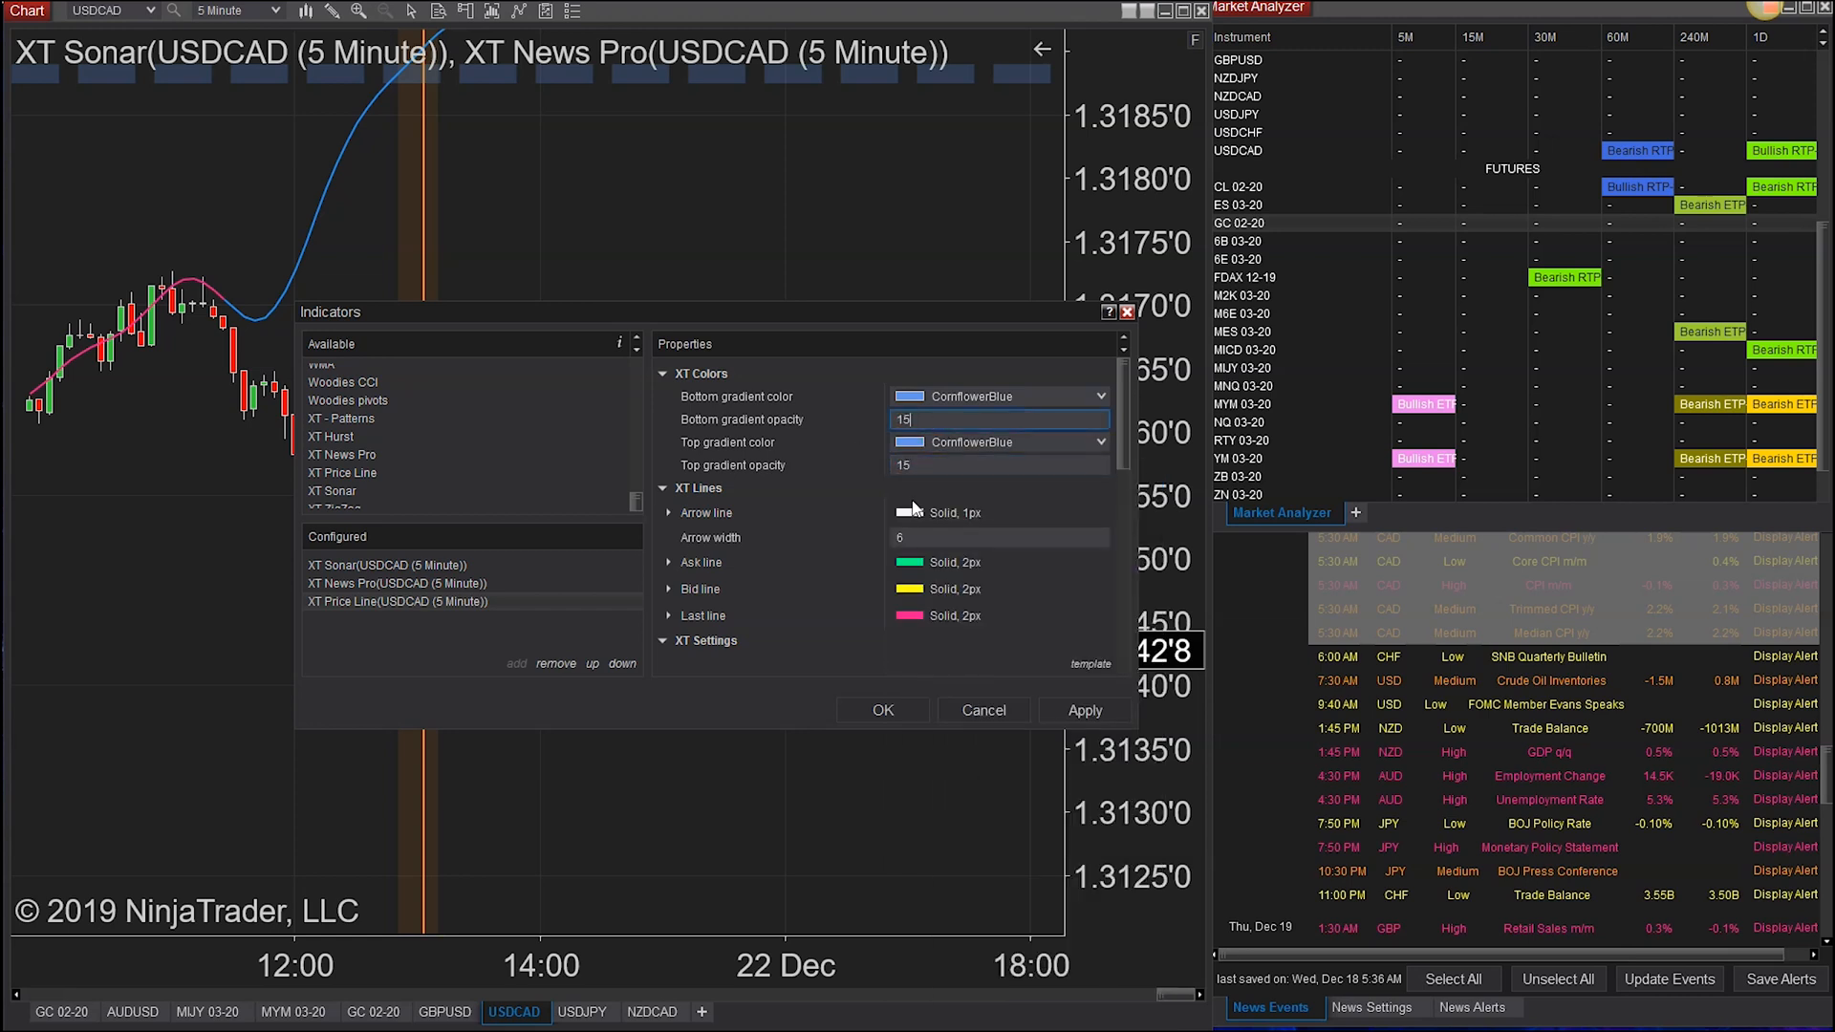
left_click(882, 710)
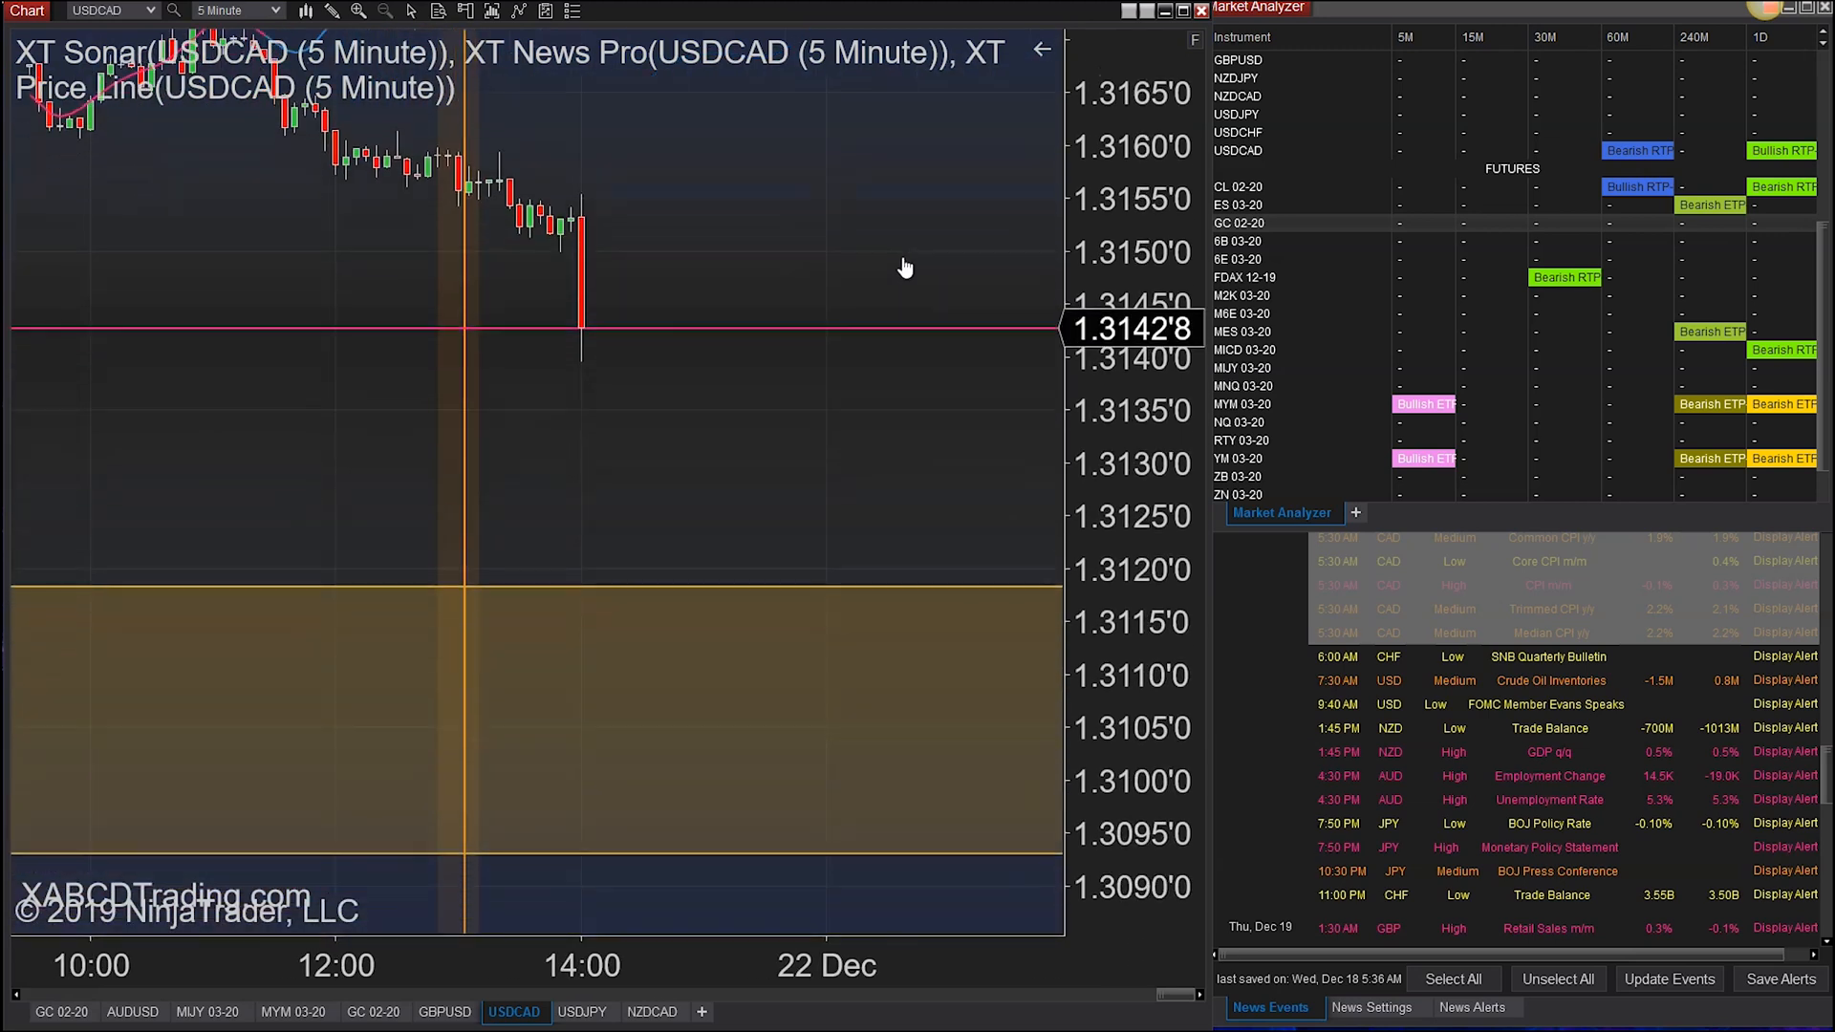
Step: Reopen the chart's Indicators window and scroll to the XT Price Line gradient settings
right_click(905, 267)
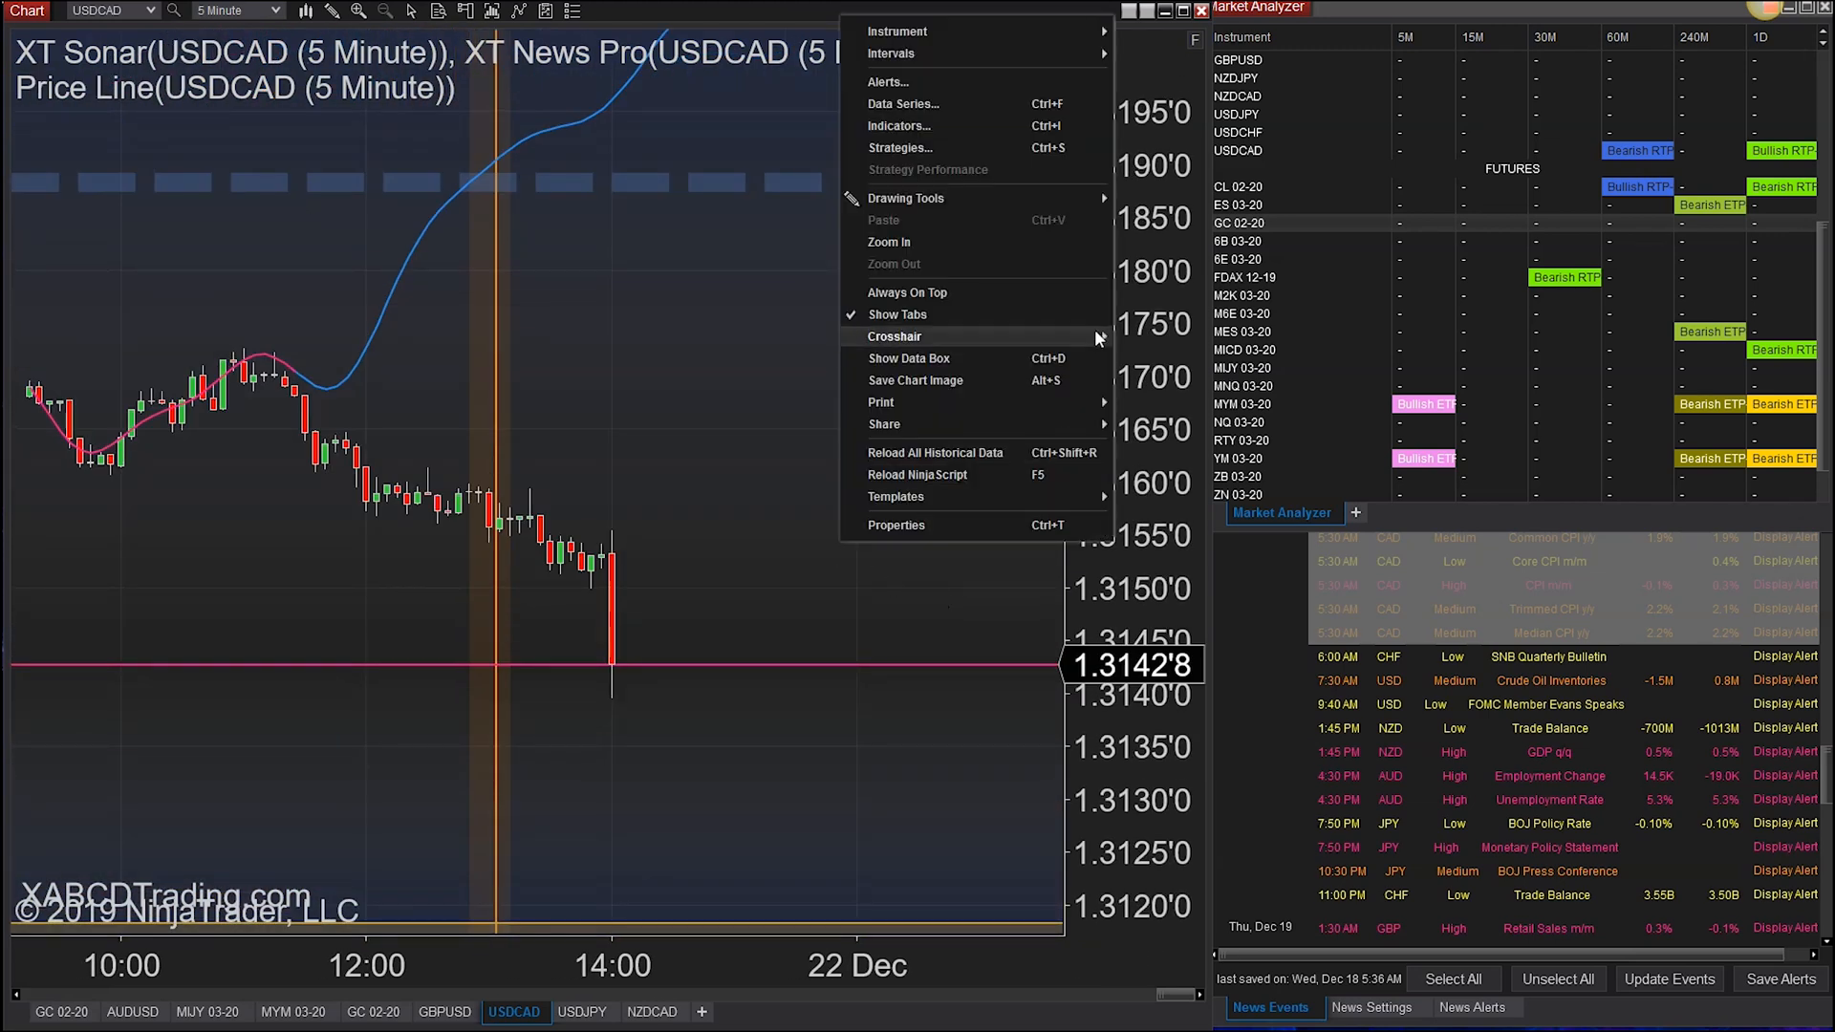
mouse_move(924, 147)
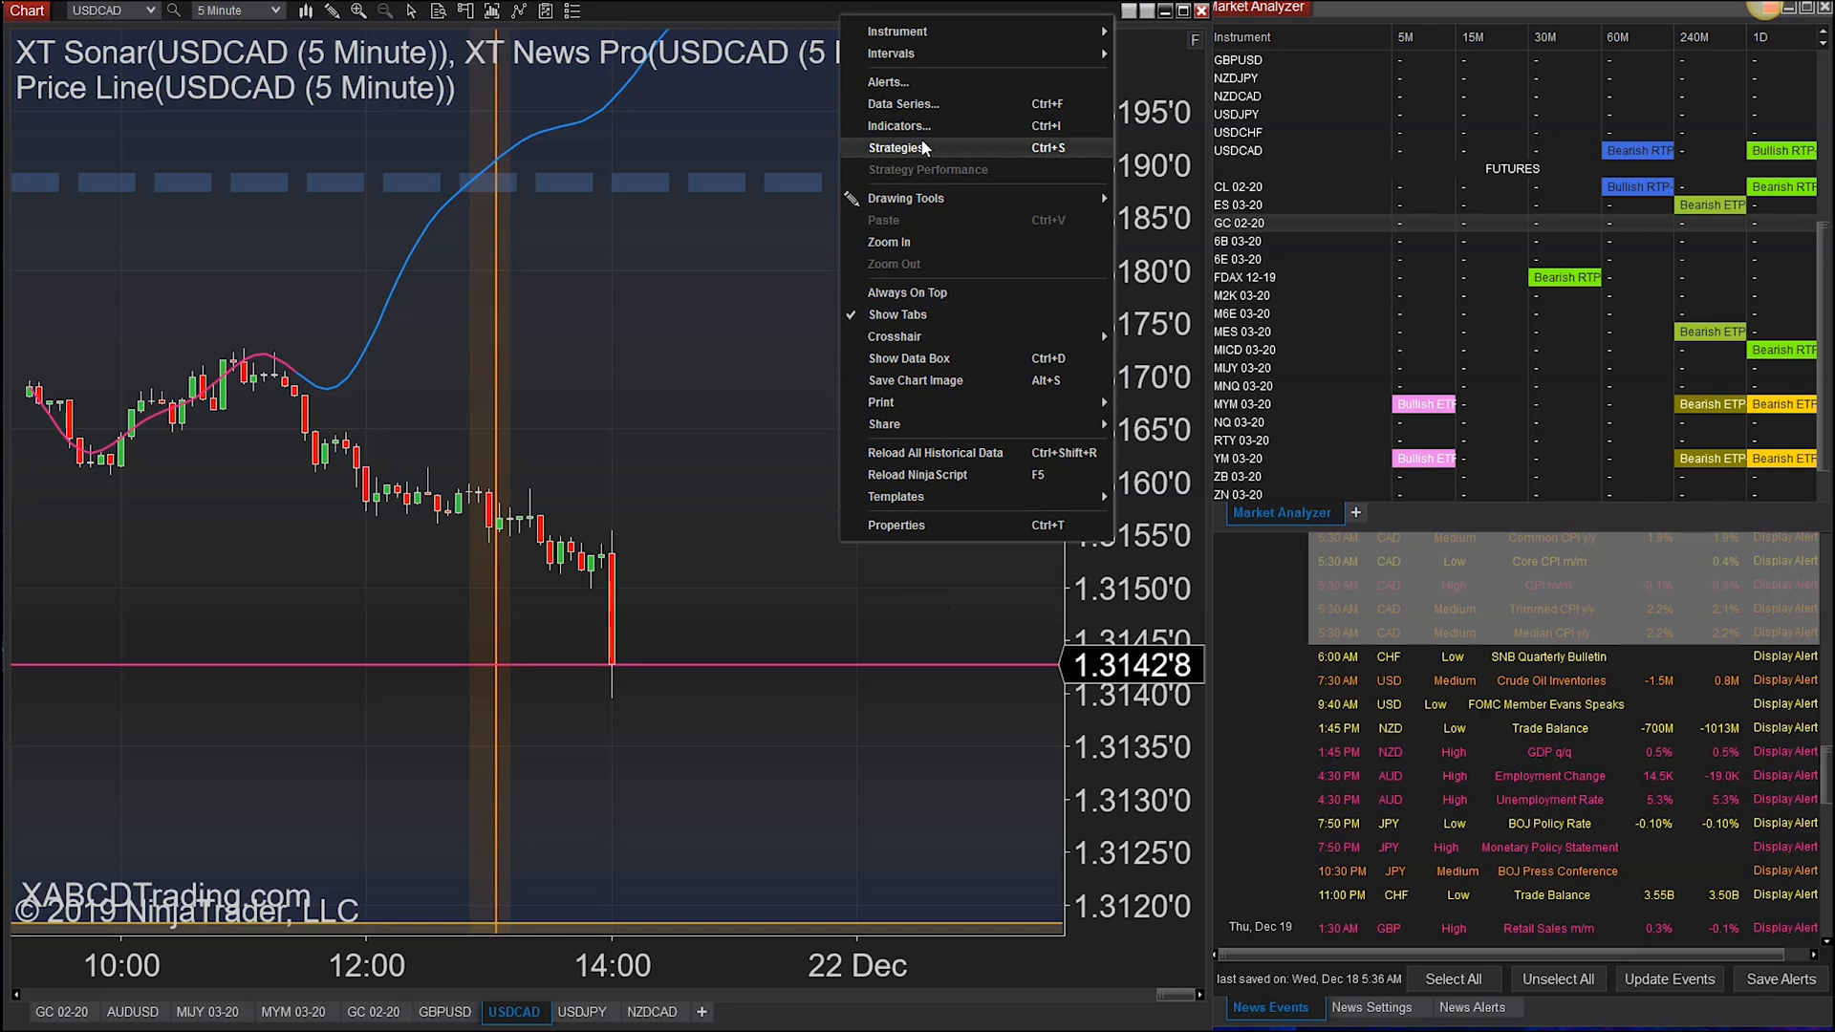
left_click(899, 125)
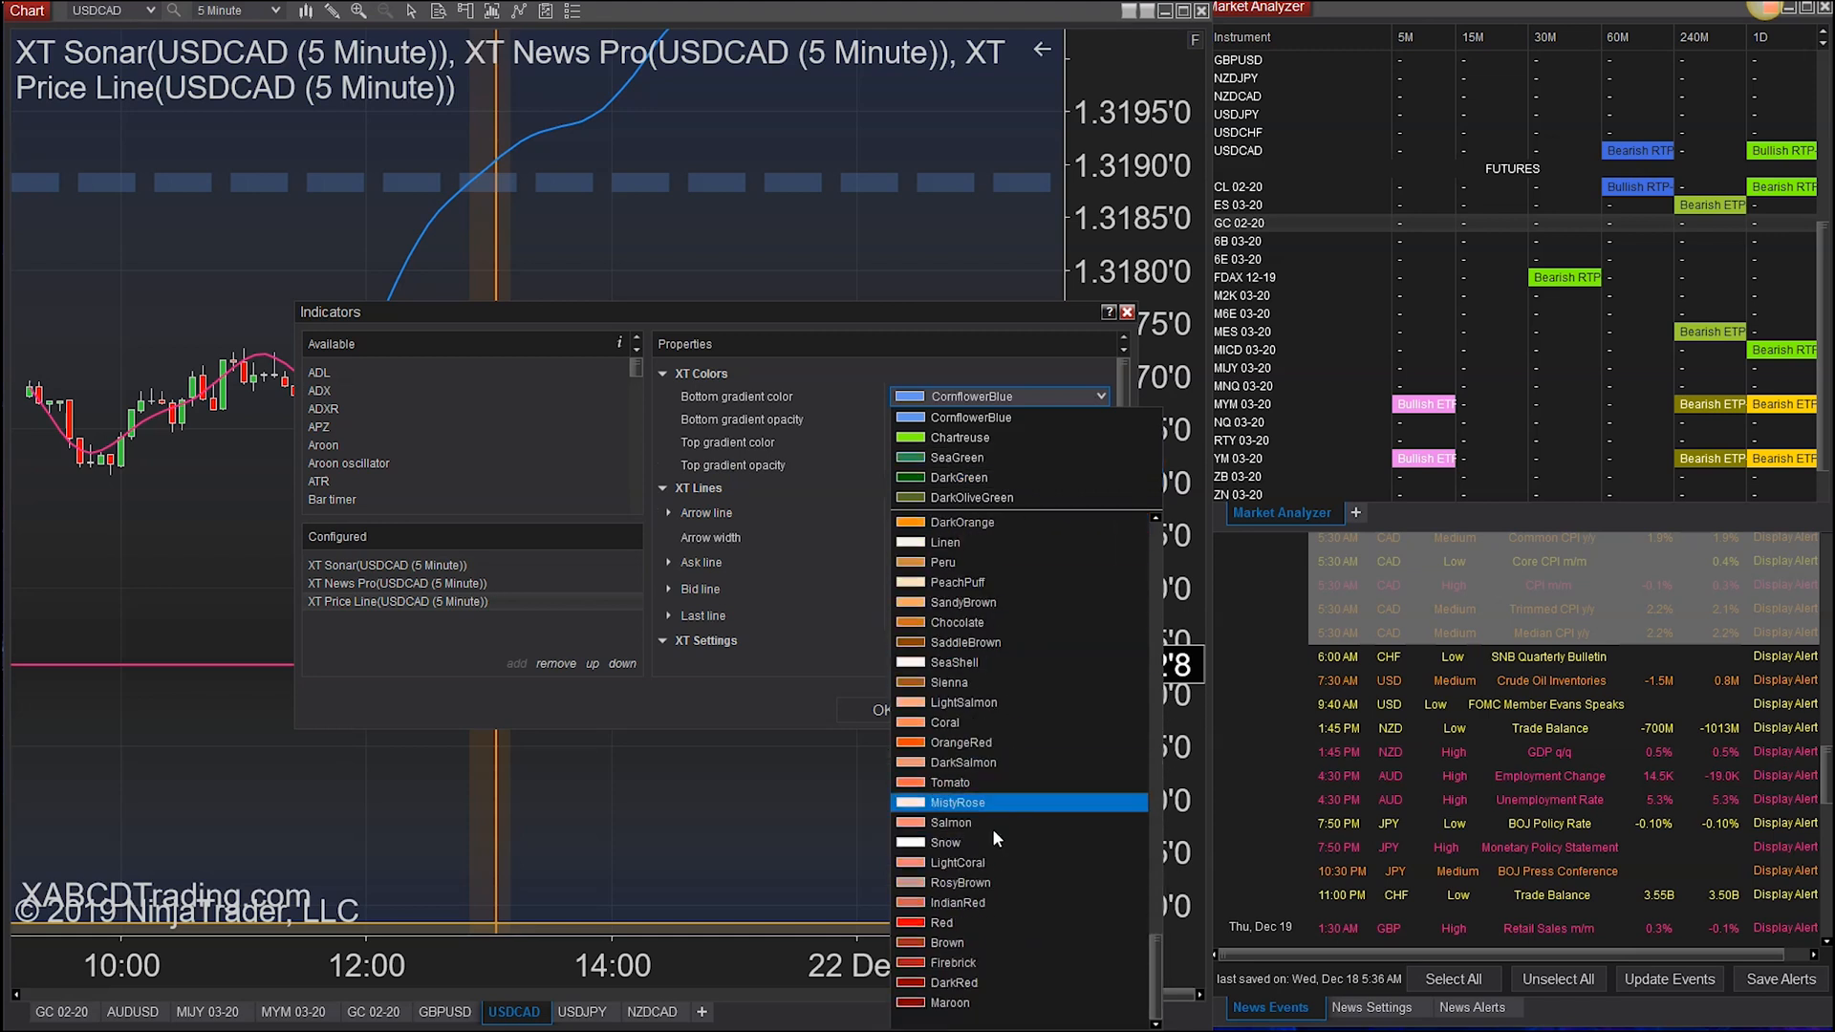
scroll("down", 3)
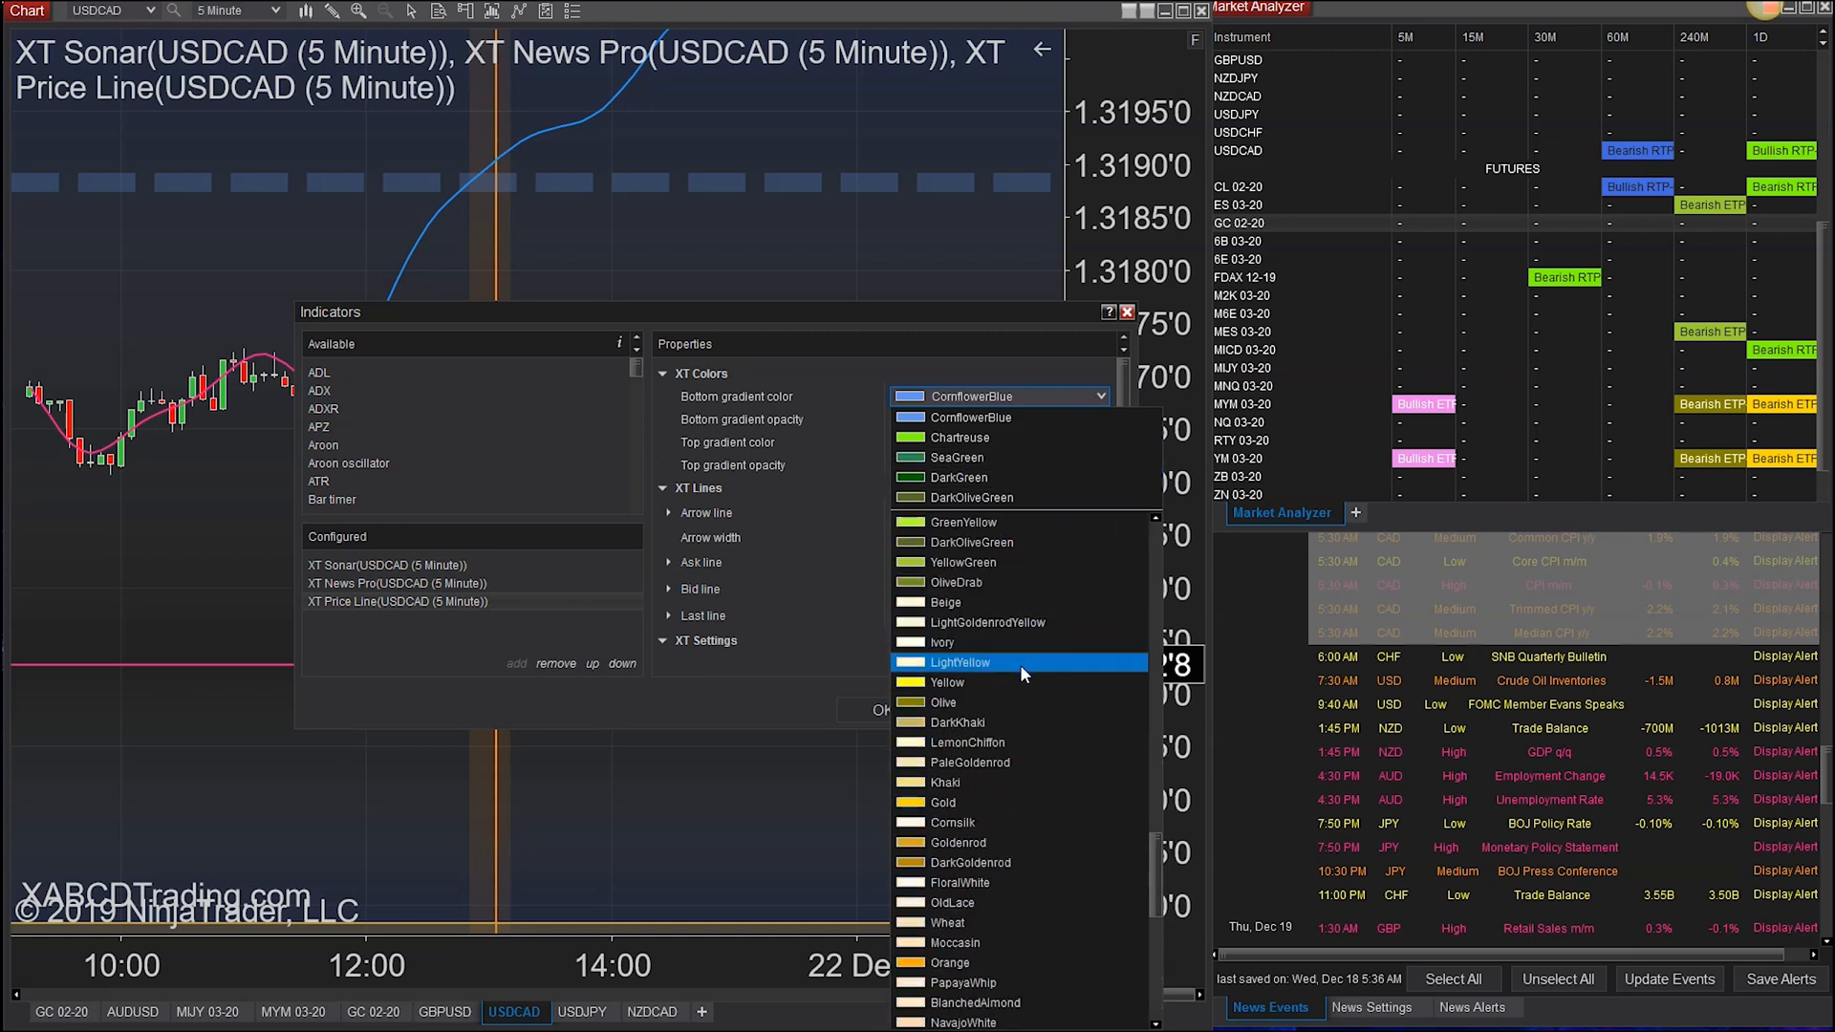
scroll("down", 3)
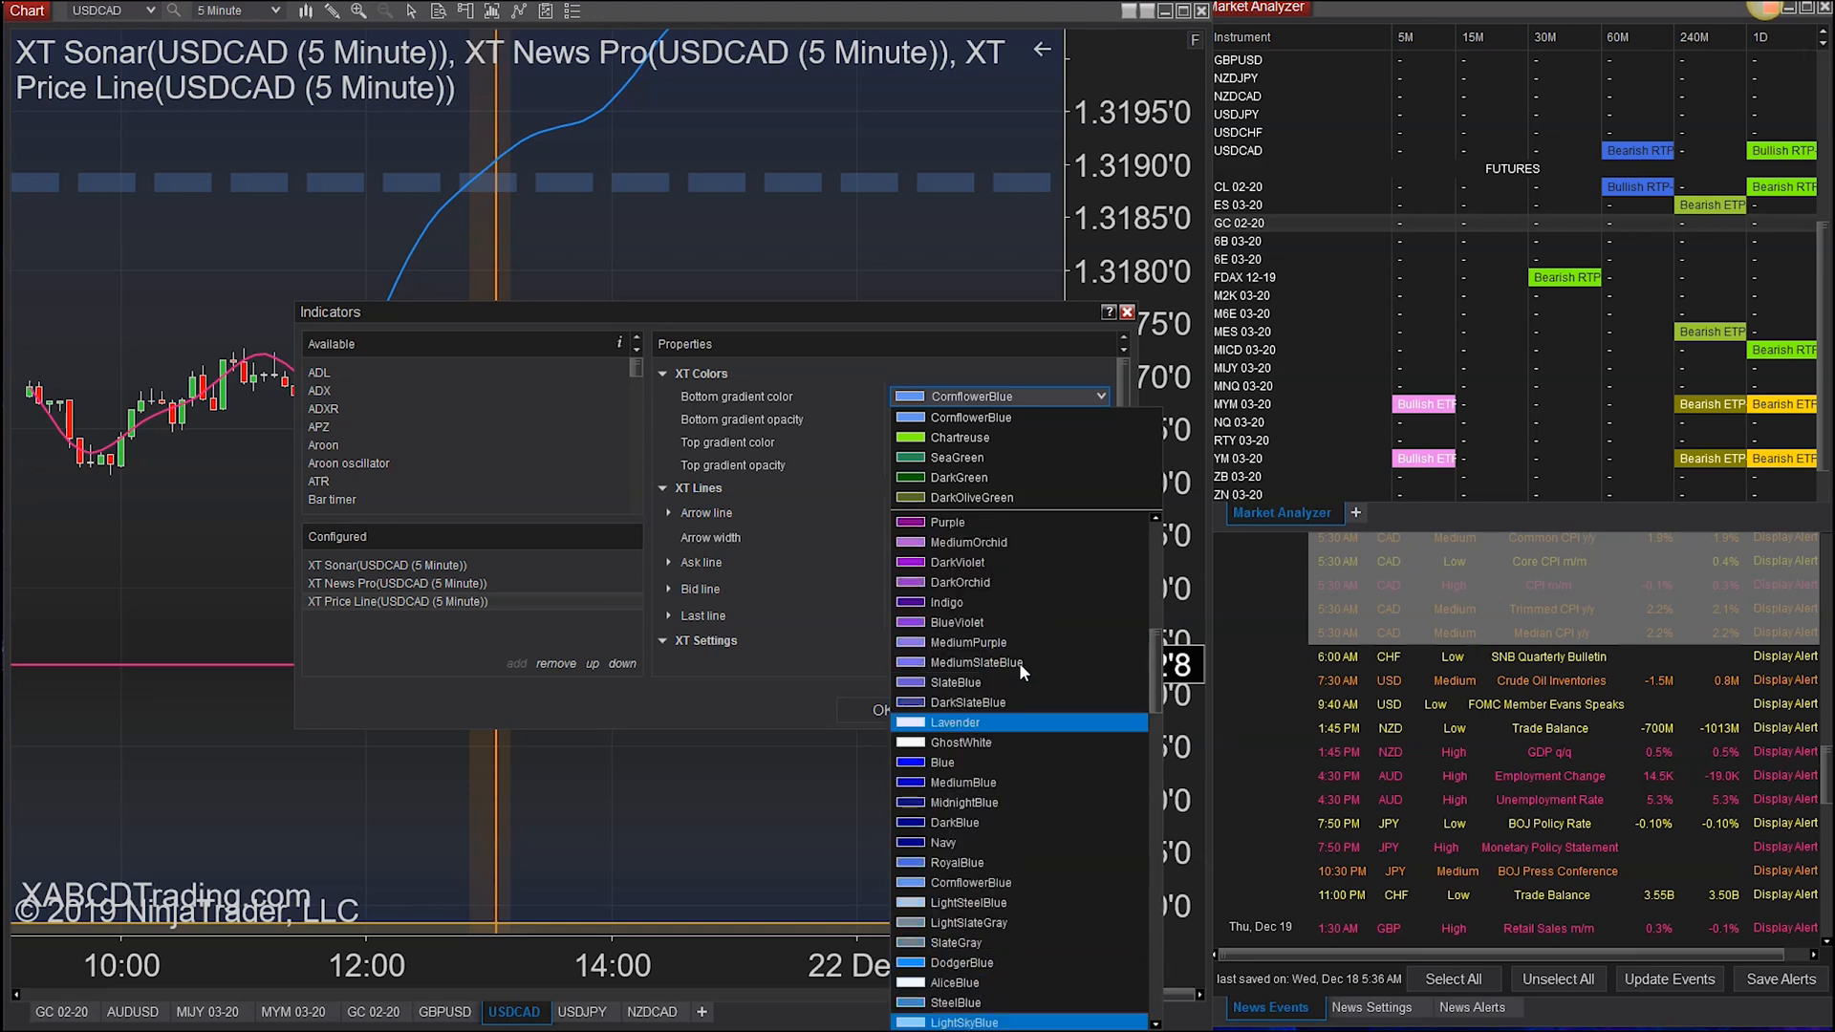